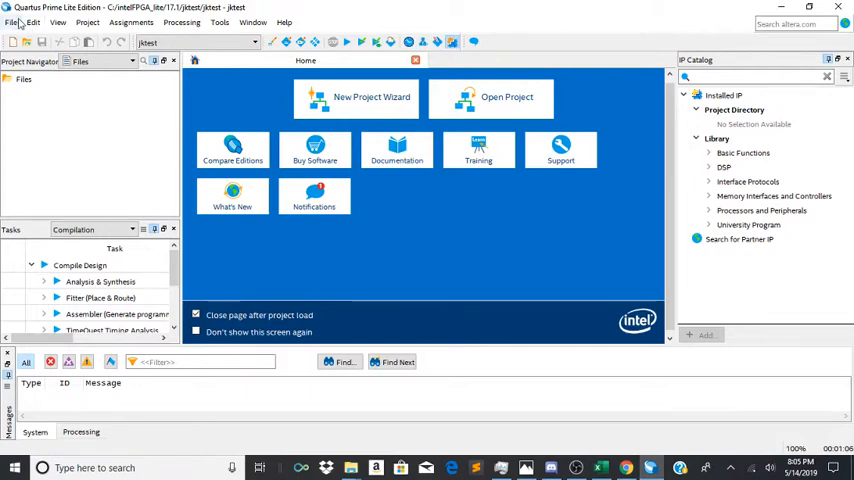
Create a new VHDL design file from File > New
left_click(12, 22)
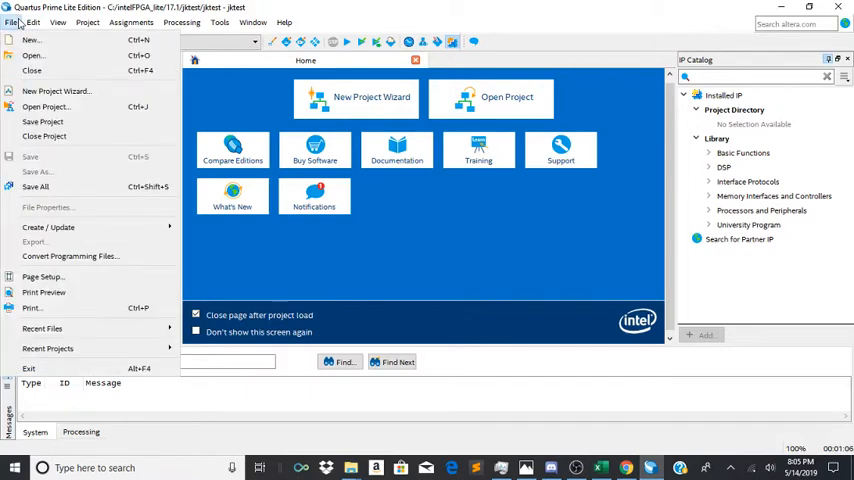
mouse_move(32, 40)
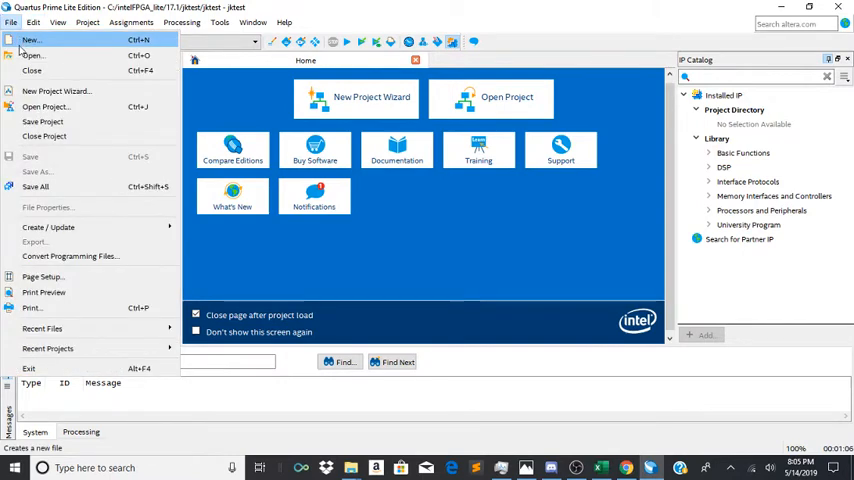
left_click(32, 40)
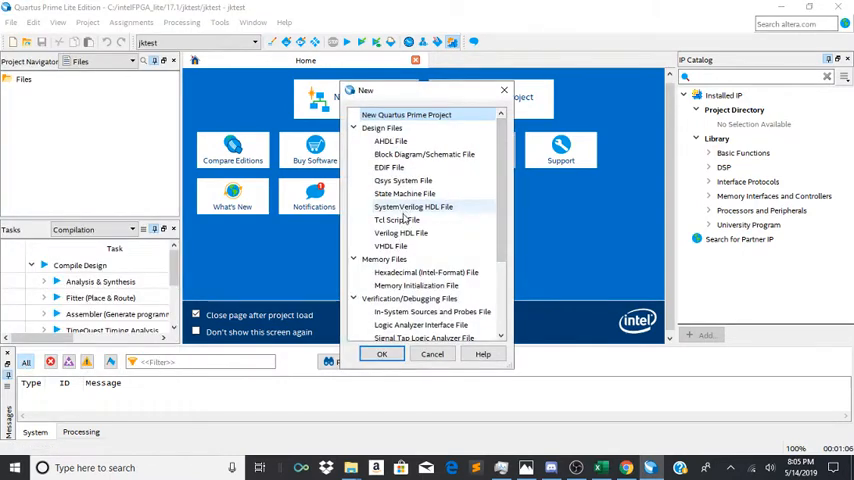
left_click(380, 354)
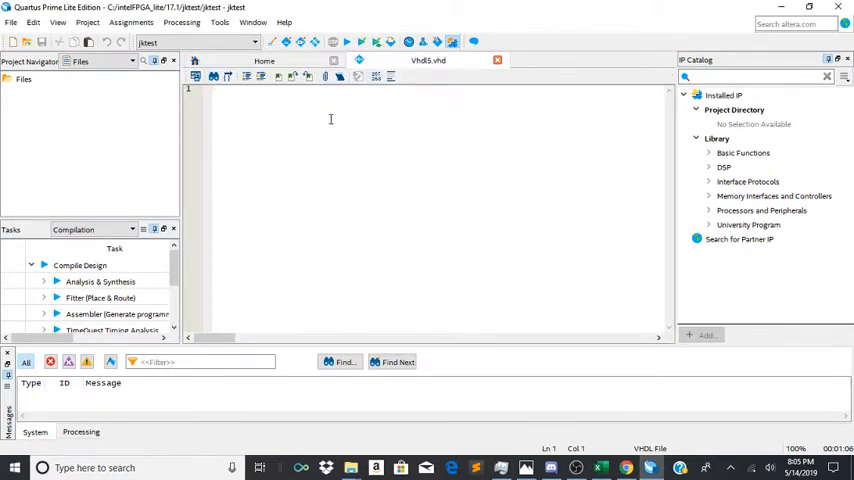
Write LIBRARY ieee; and USE ieee.std_logic_1164.ALL; then begin the ENTITY keyword
type("LIBRA")
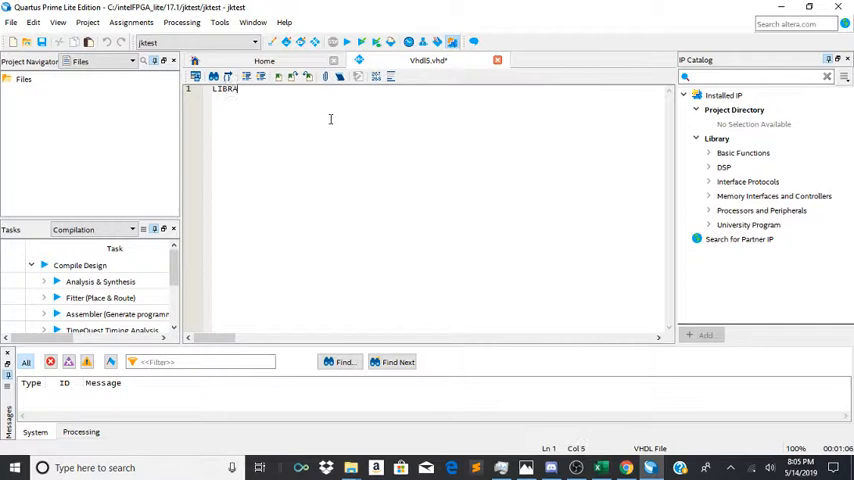
type("RY ie")
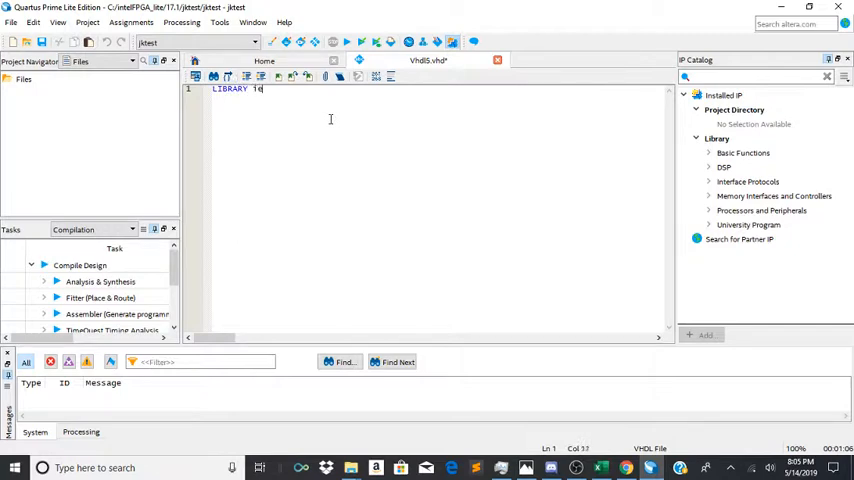
type("eee;")
type("USE")
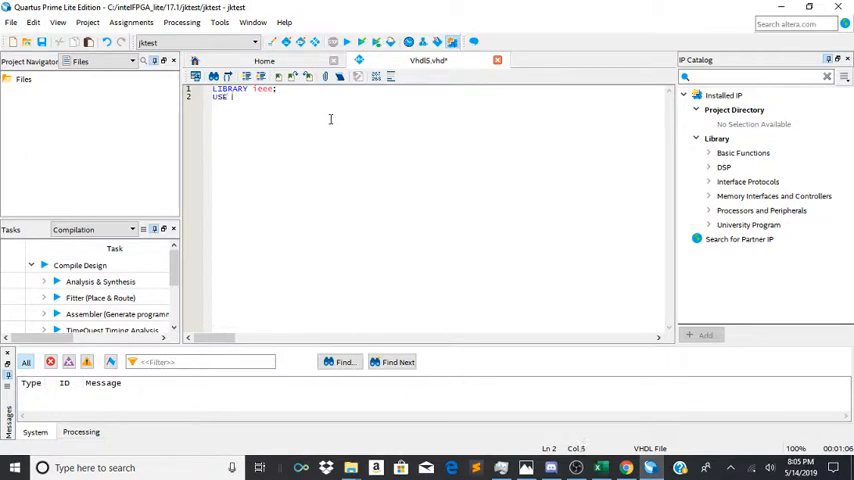
type("ieee")
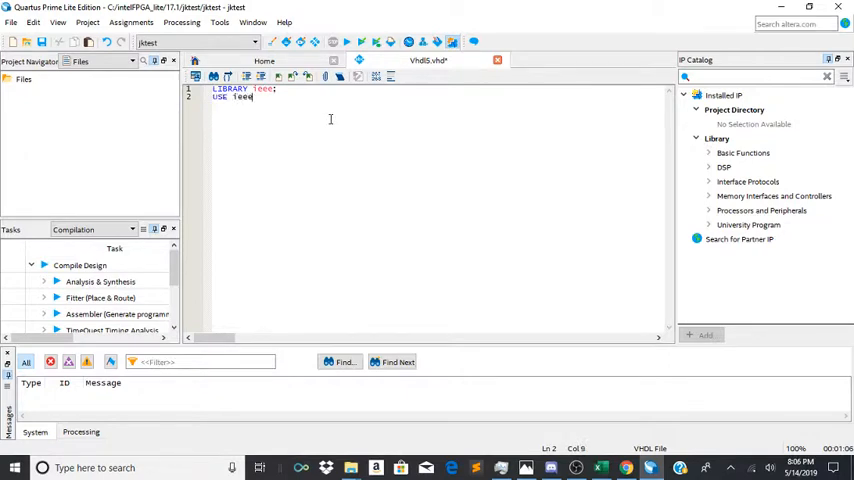
type(".std_logic_11")
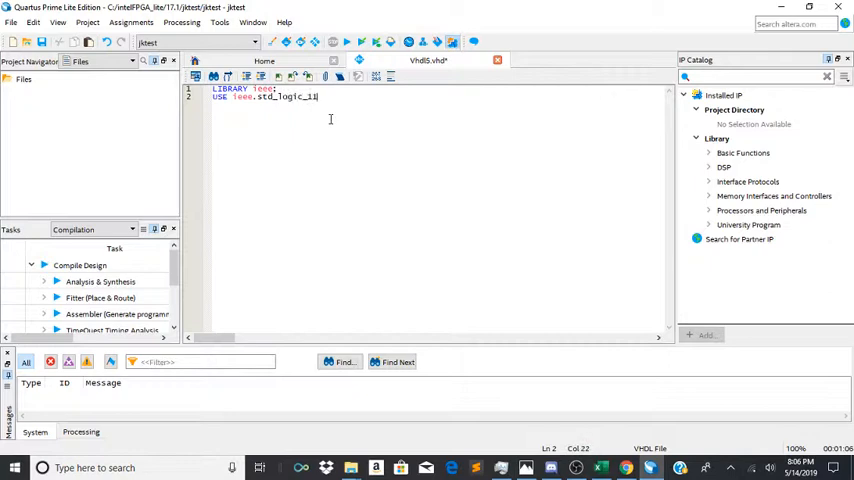
type("64.A")
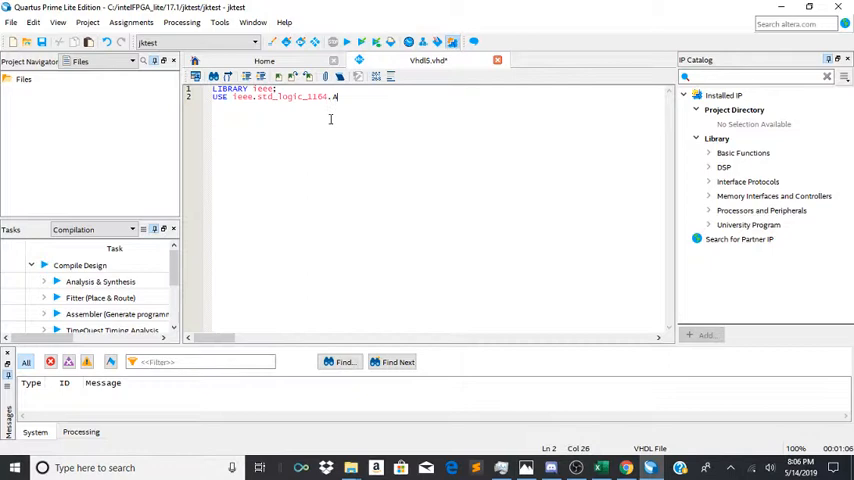
type("LL;")
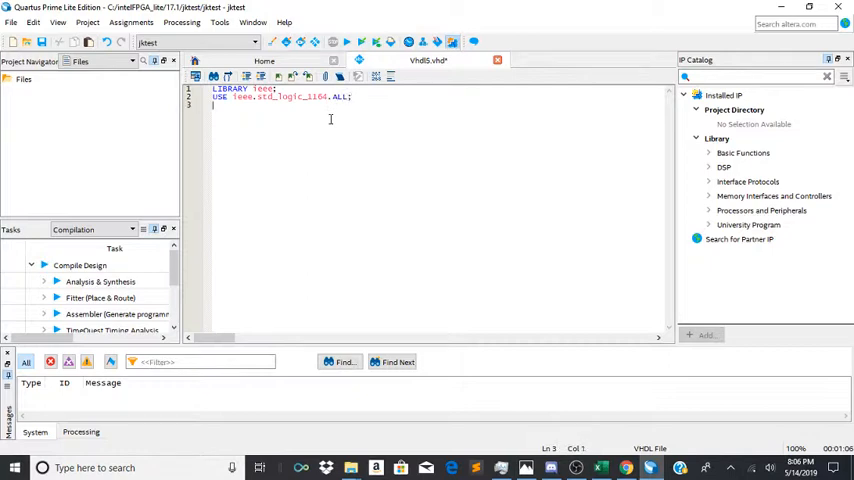
type("ENTITY")
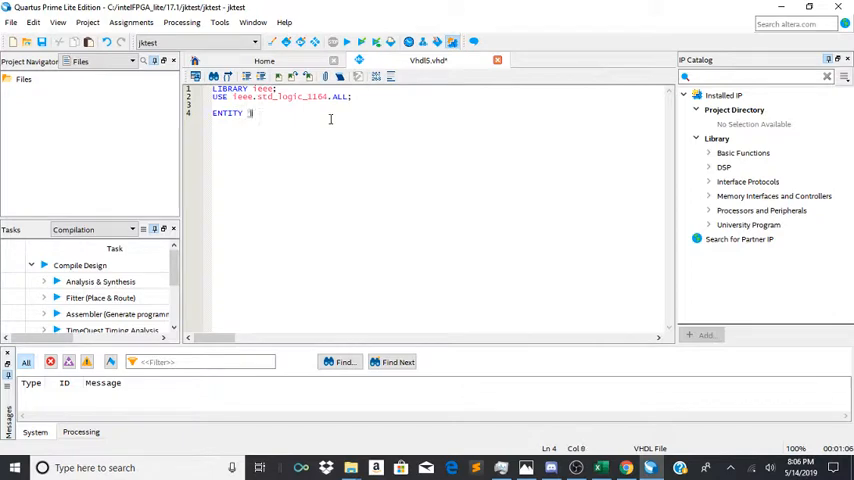
Write ENTITY jktest IS PORT( with nc, j and k as IN std_logic inputs
type("jktest")
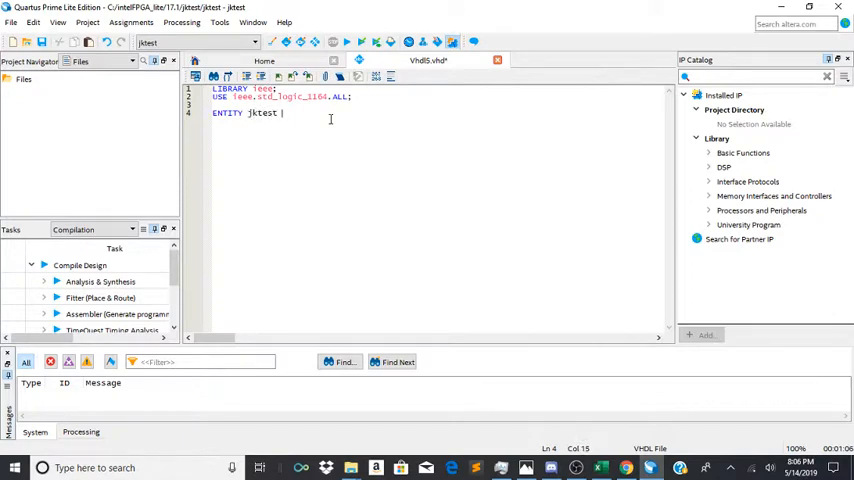
type("IS")
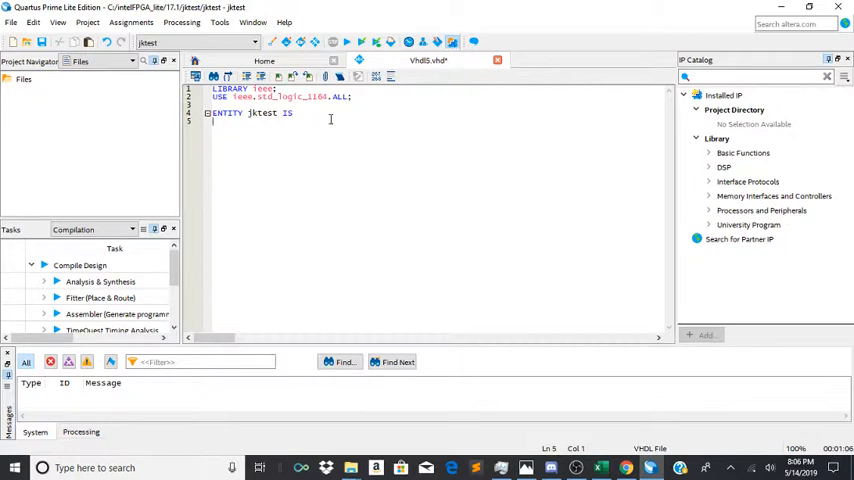
type("PORT")
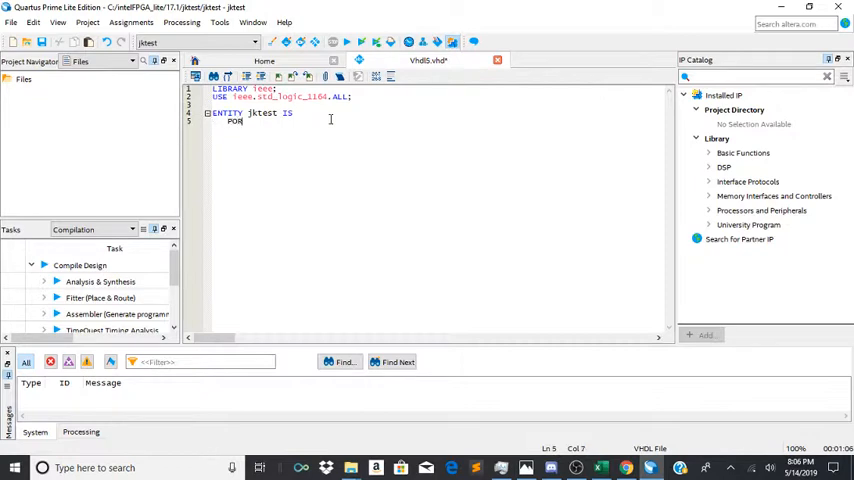
type("PORT(")
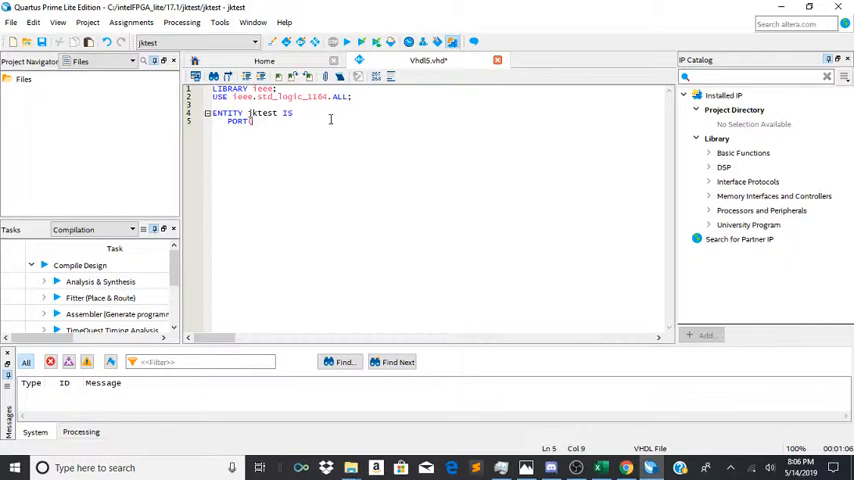
type("nc")
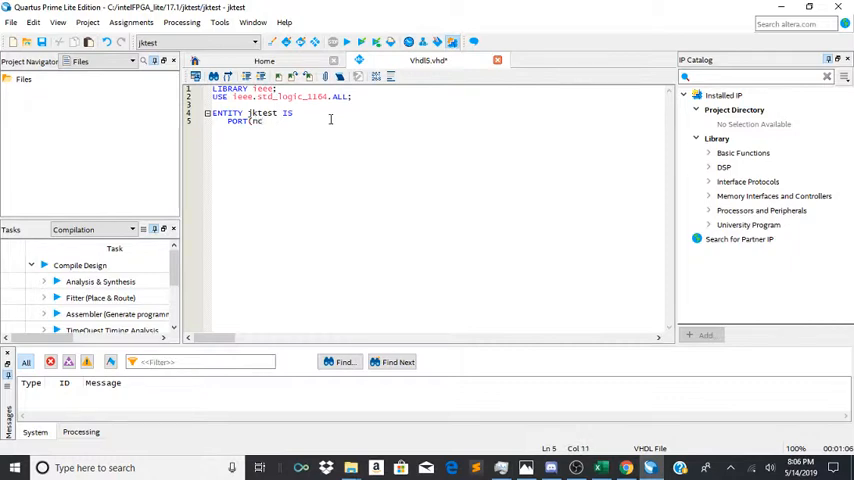
type(";")
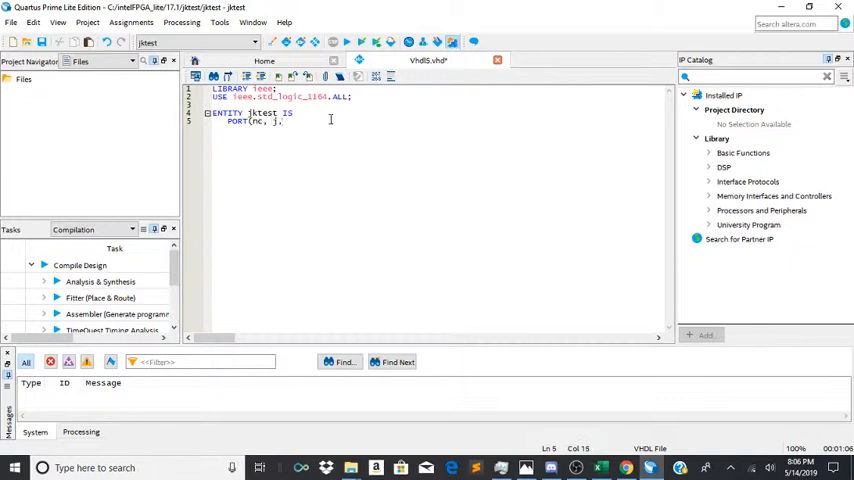
type("k     :")
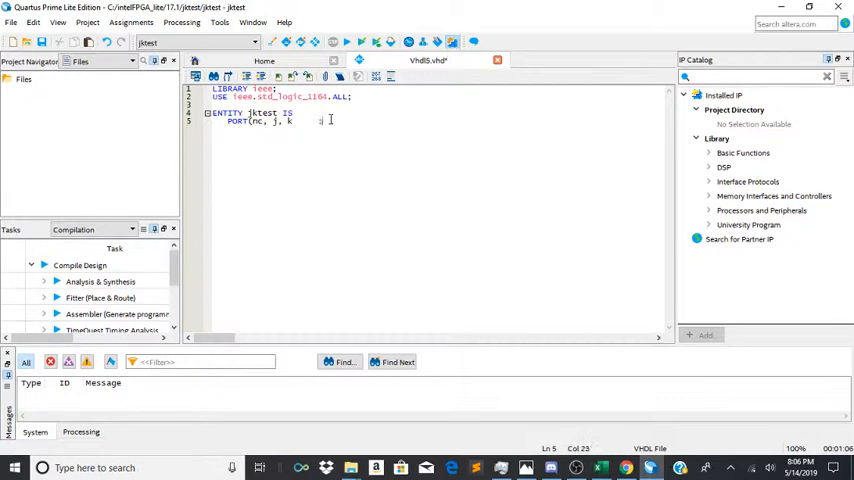
type("IN")
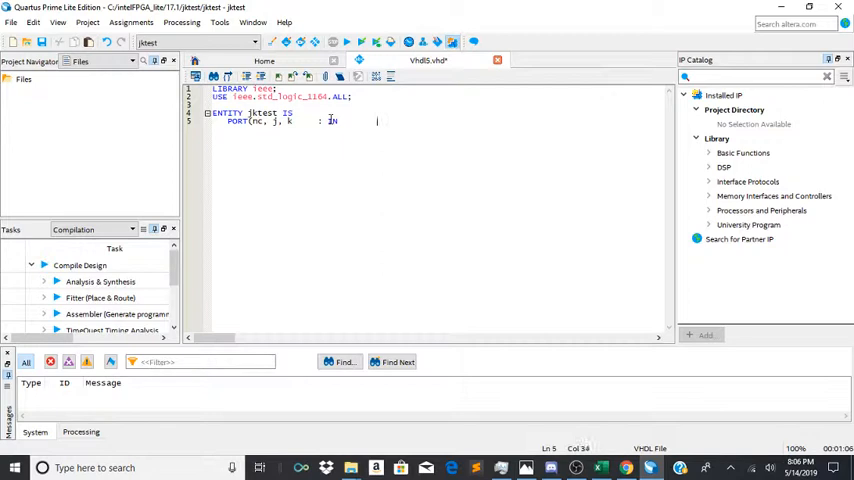
type("std")
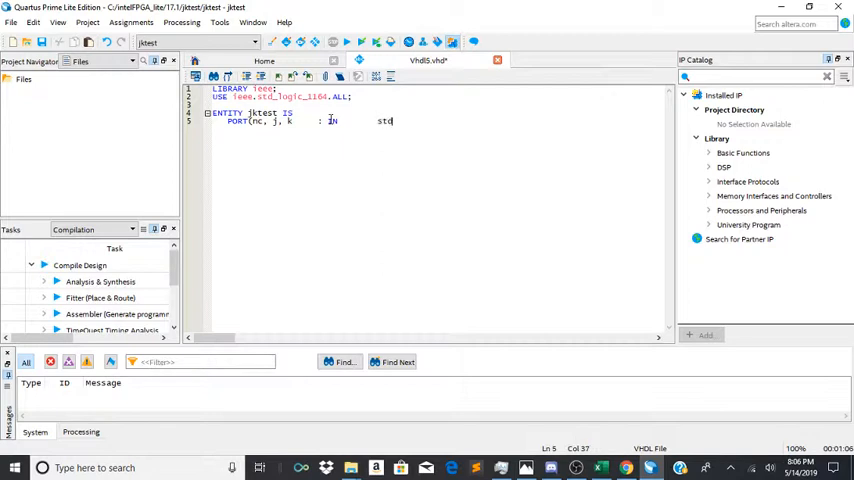
type("_logic")
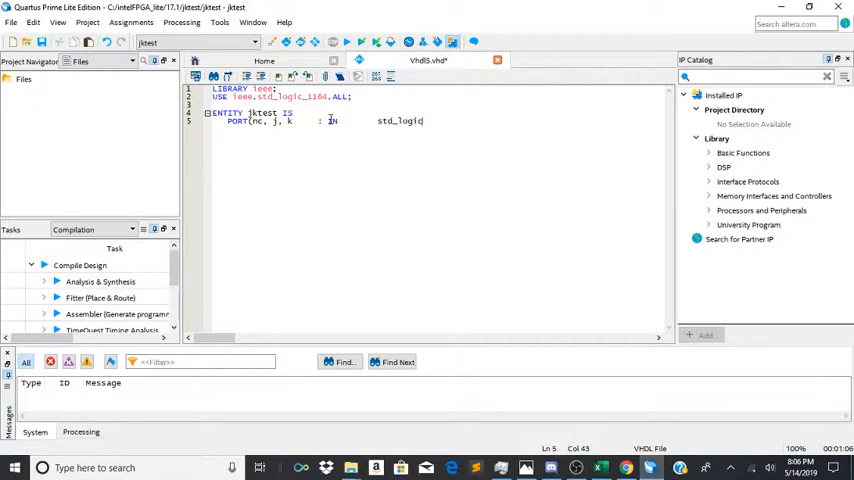
type(";")
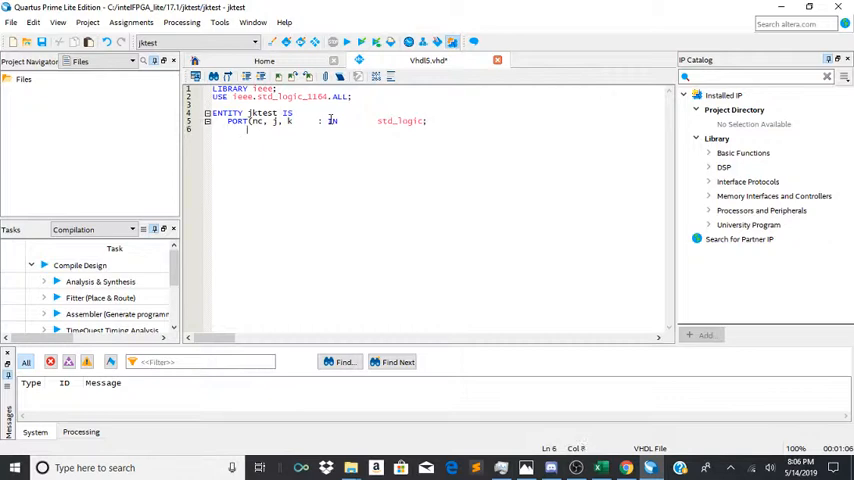
Add q as BUFFER std_logic output and close the entity with END jktest;
type("q")
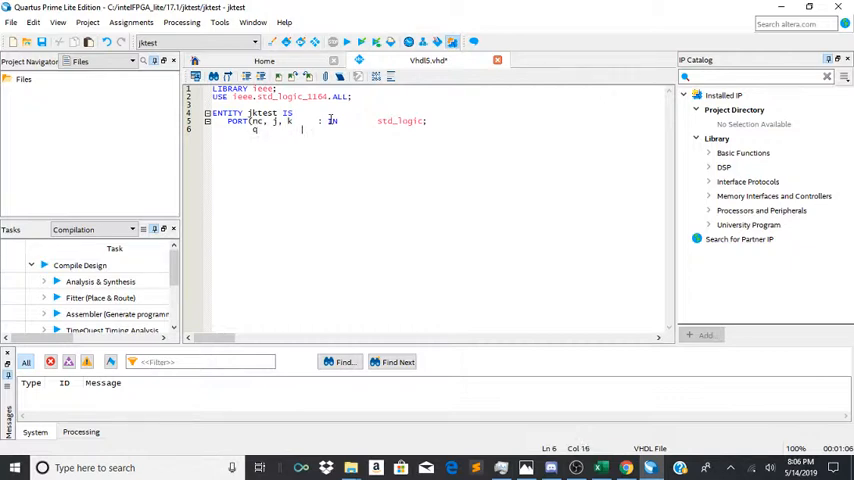
type(":v")
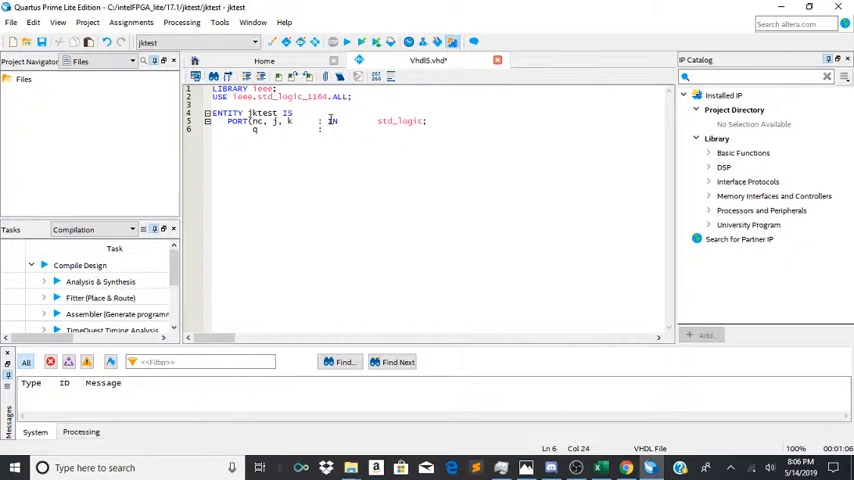
type("BUFFER")
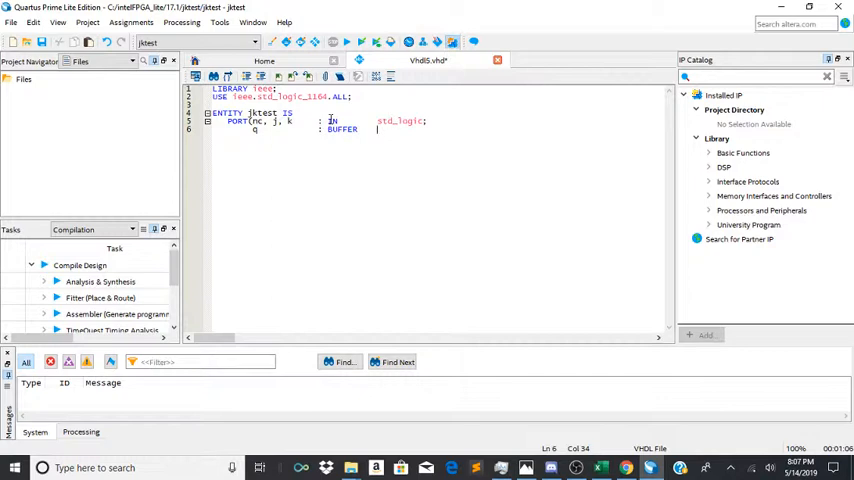
type("std_logic);")
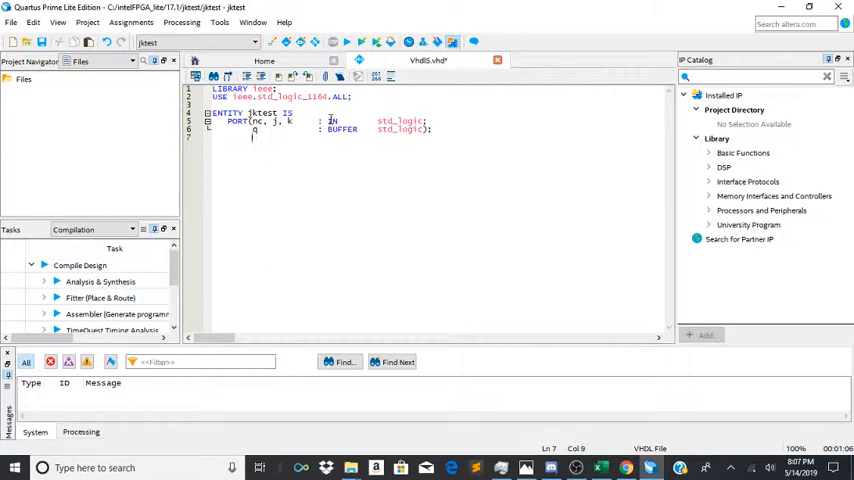
key("Left")
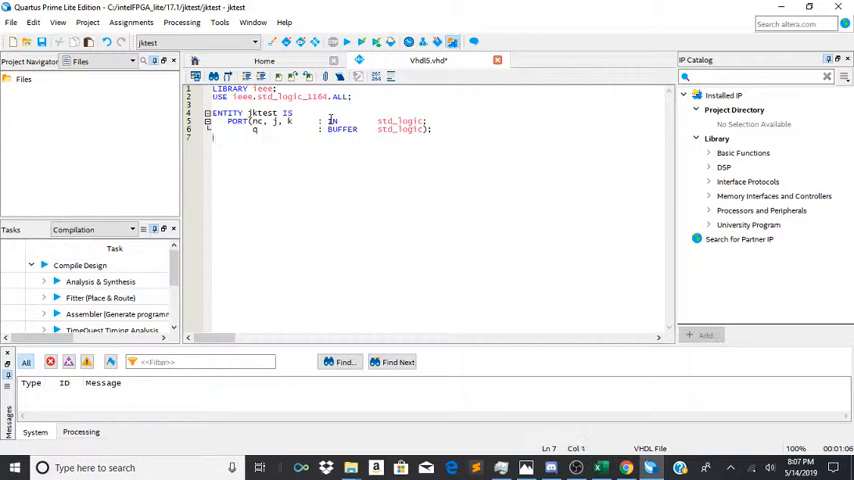
type("END")
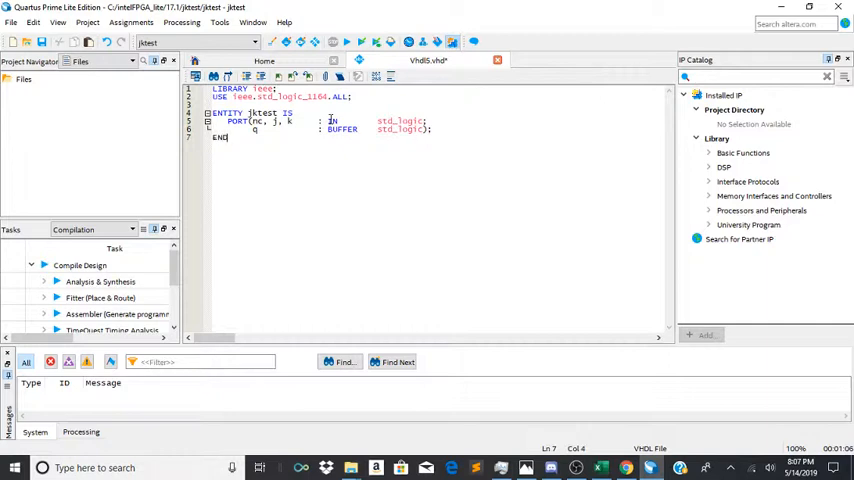
type("jktest;")
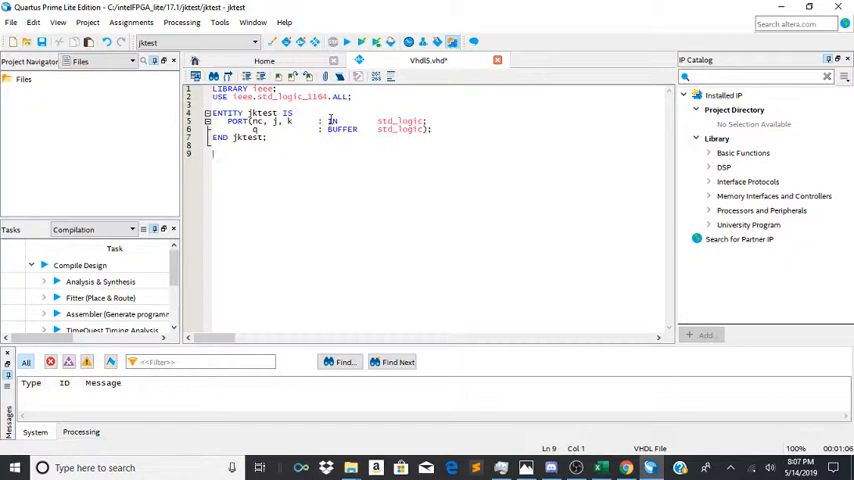
Write ARCHITECTURE arc OF jktest IS with SIGNAL jk : std_logic_vector(1 DOWNTO 0);
type("ARCHITEC")
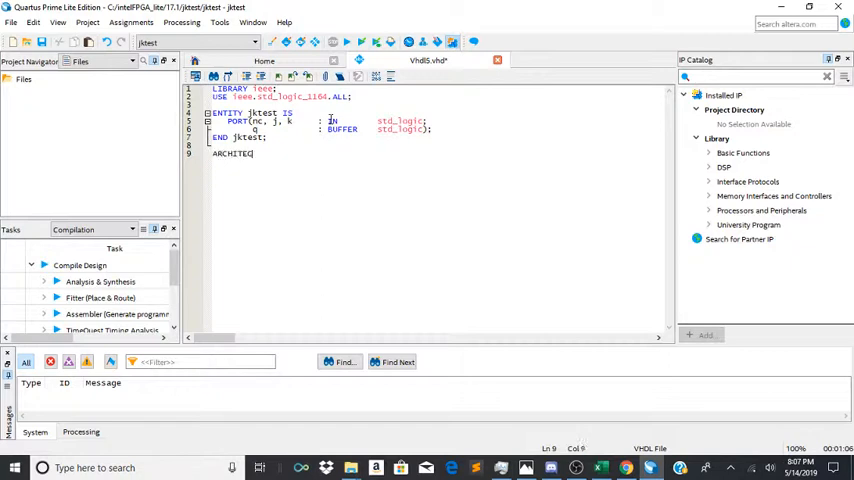
type("TURE ard")
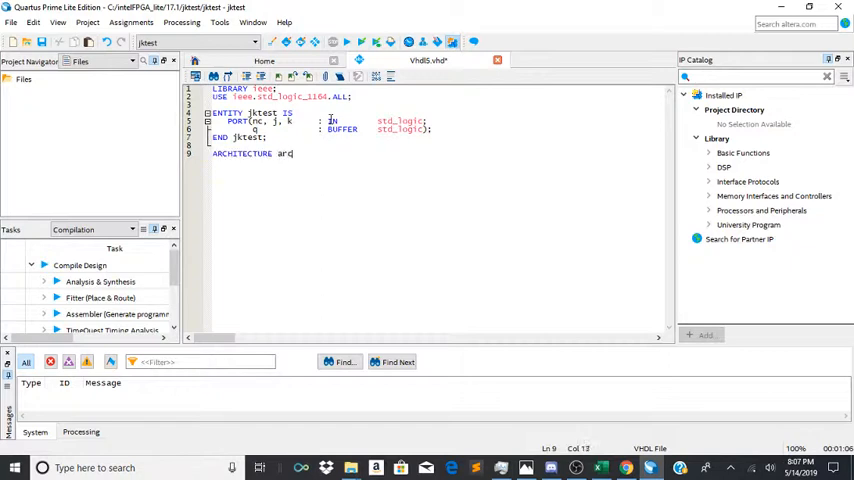
type("c")
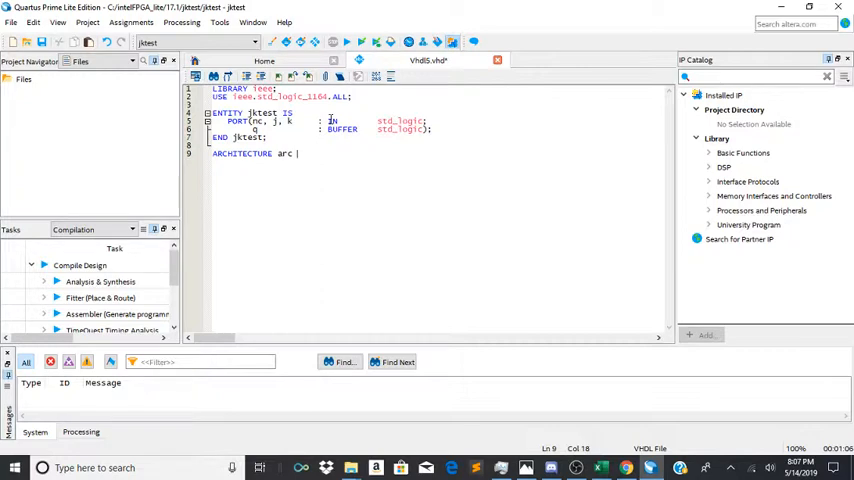
type("OF")
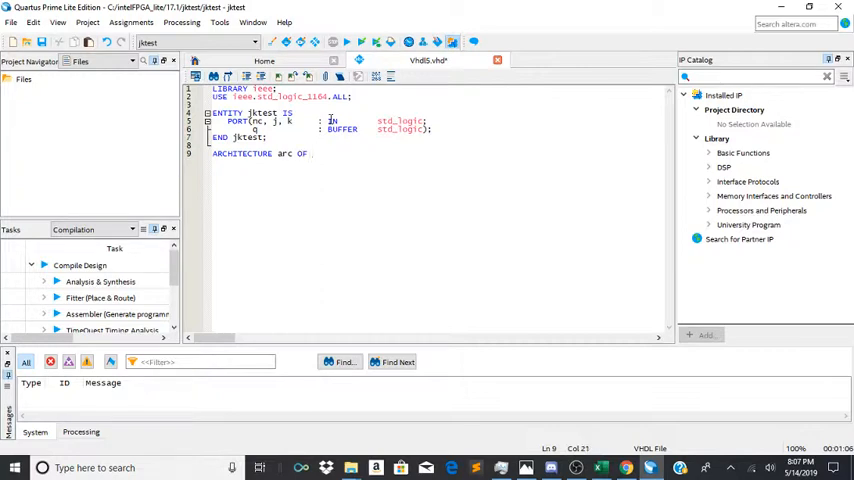
type("jktest")
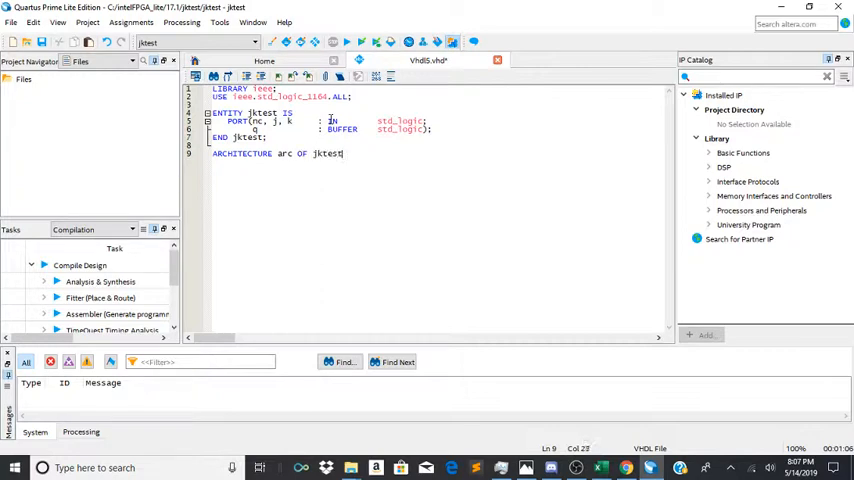
type("IS")
type("s")
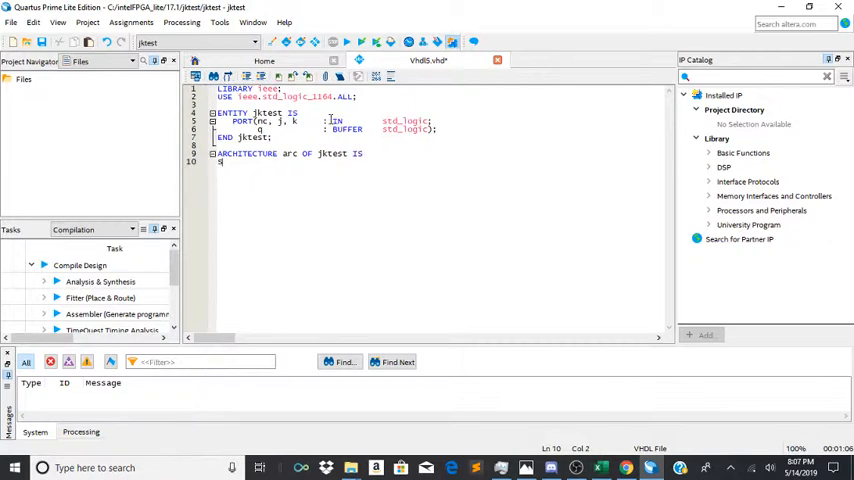
type("SIGNAL")
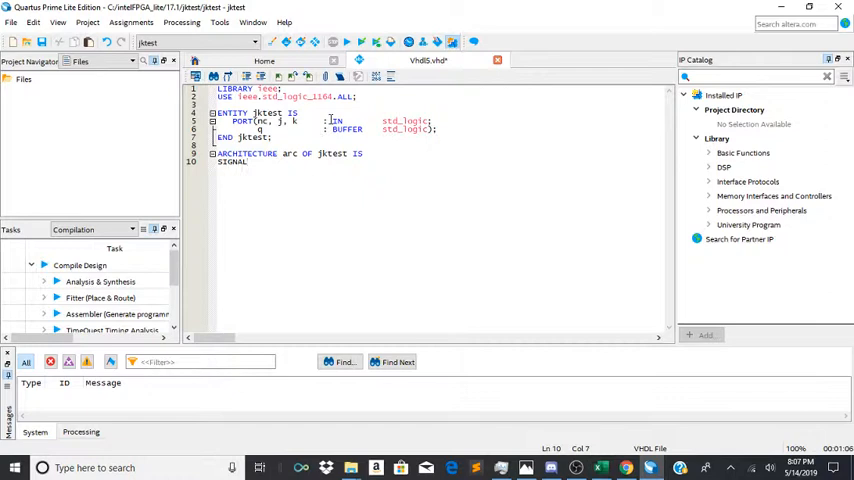
type("jk :")
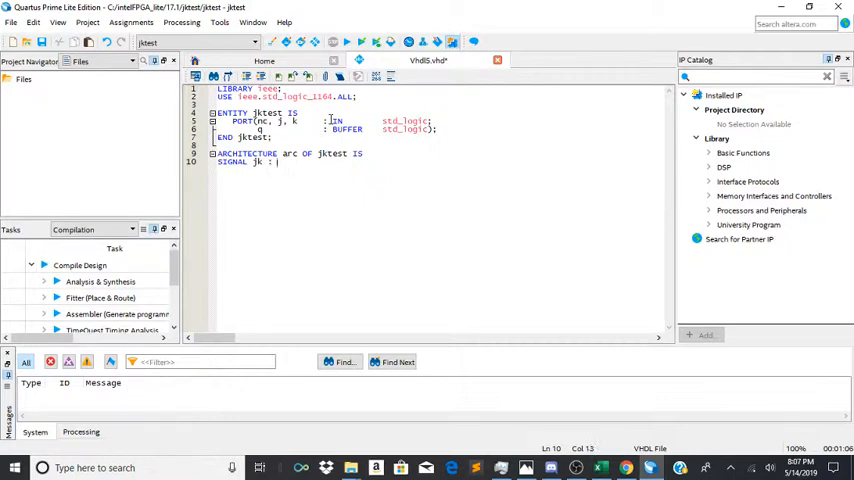
type("std_")
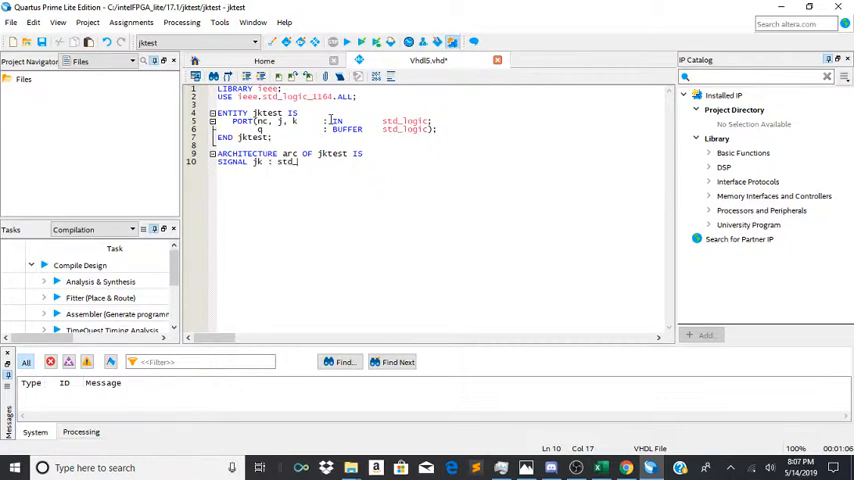
type("logic_vect")
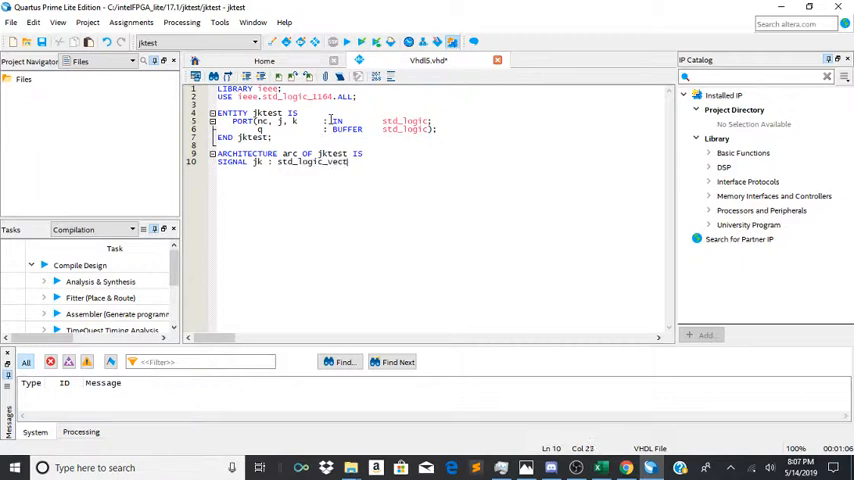
type("or (1 DOW")
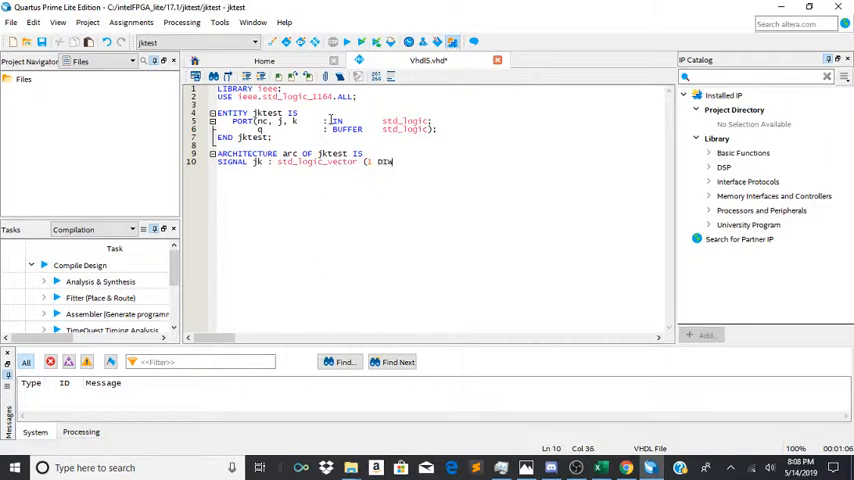
type("NTO 0")
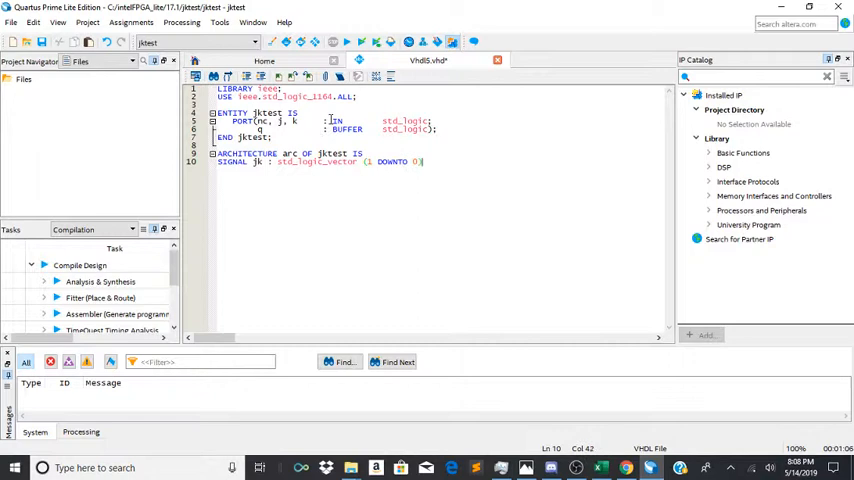
type(");")
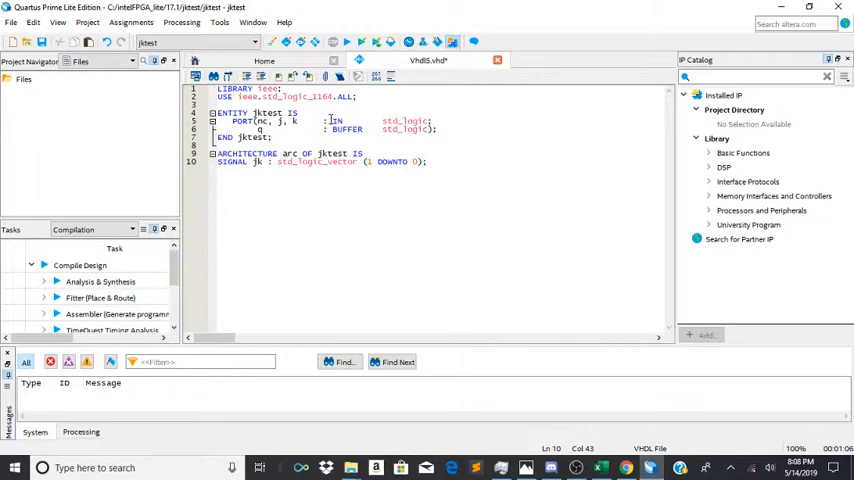
key("Return")
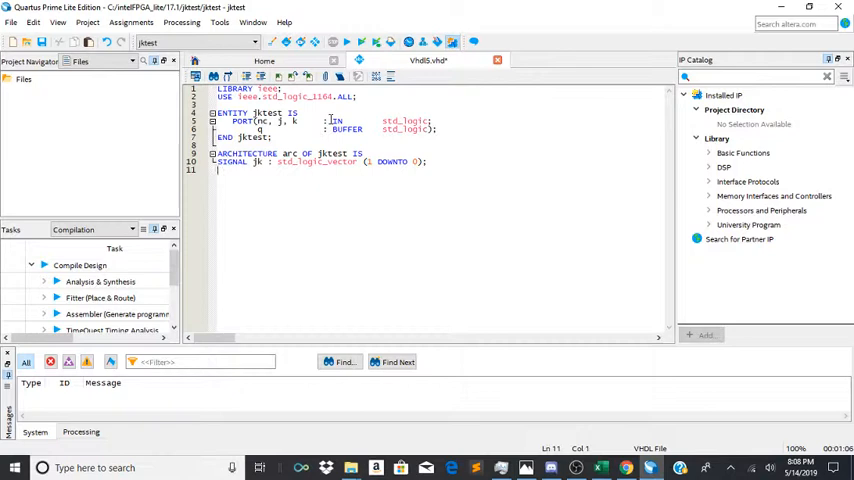
Start the body with BEGIN and the assignment jk <= j&k
type("BEGIN")
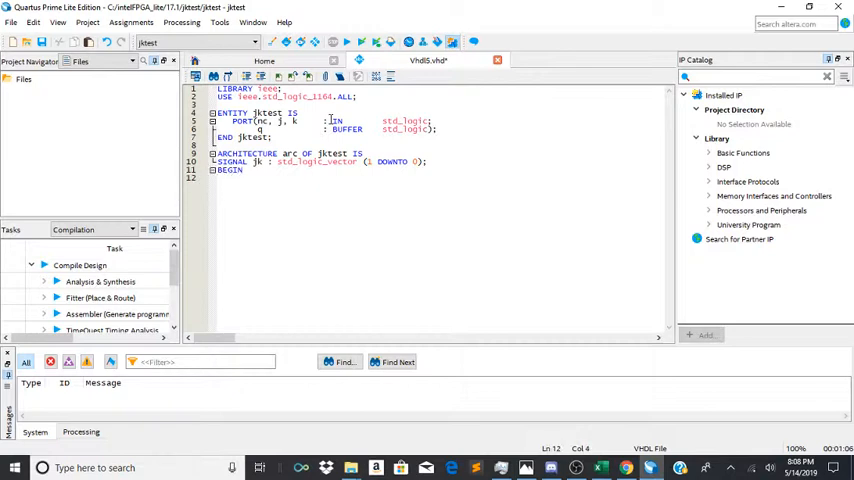
type("jk")
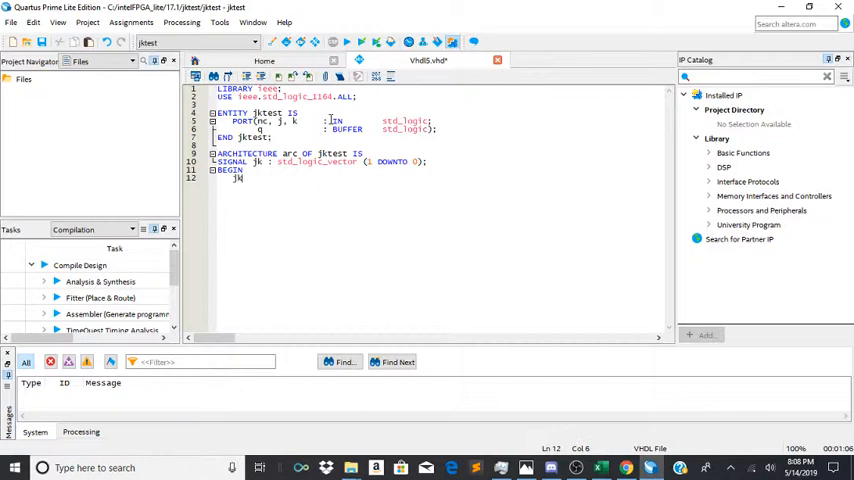
type("<=")
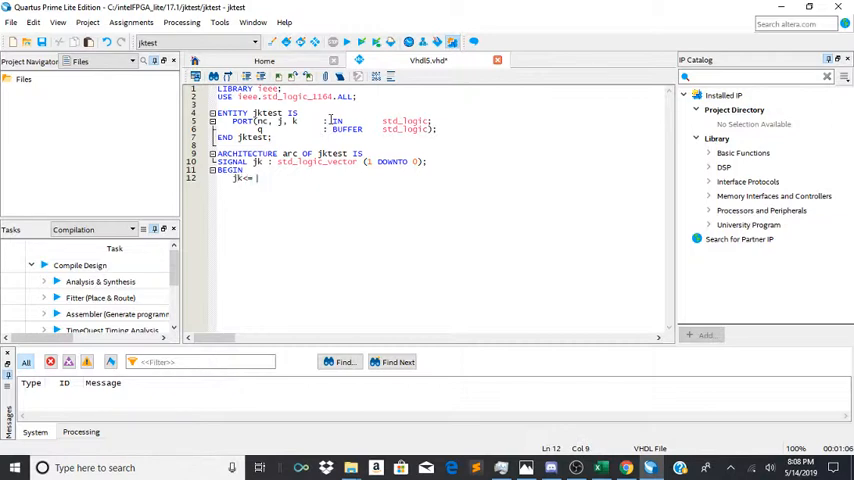
type("j")
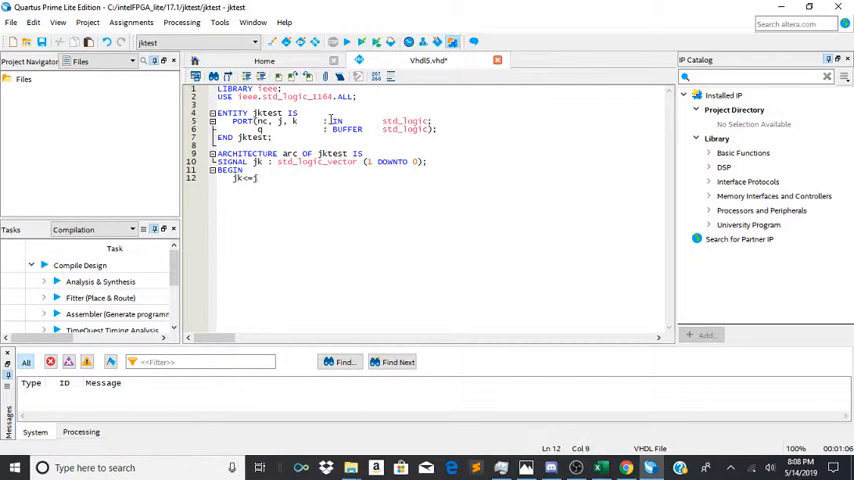
type("&k;")
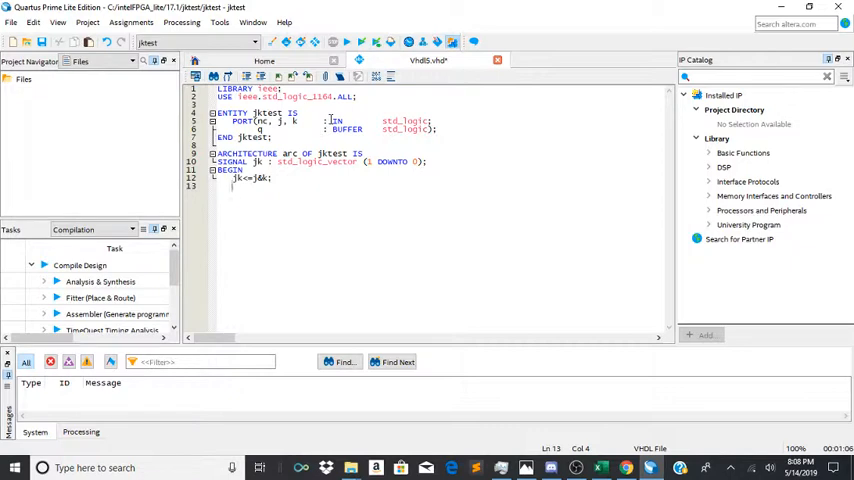
Write PROCESS (nc, j, k) with its BEGIN line
type("PROCESS")
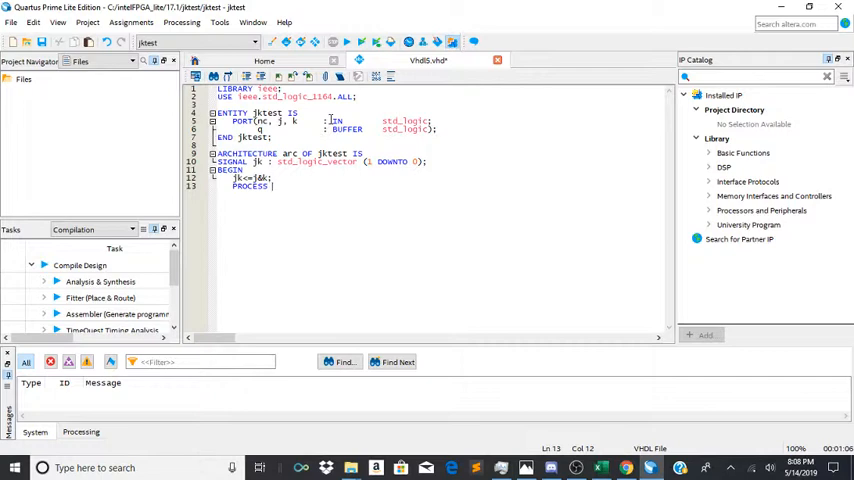
type("(nc, j, k")
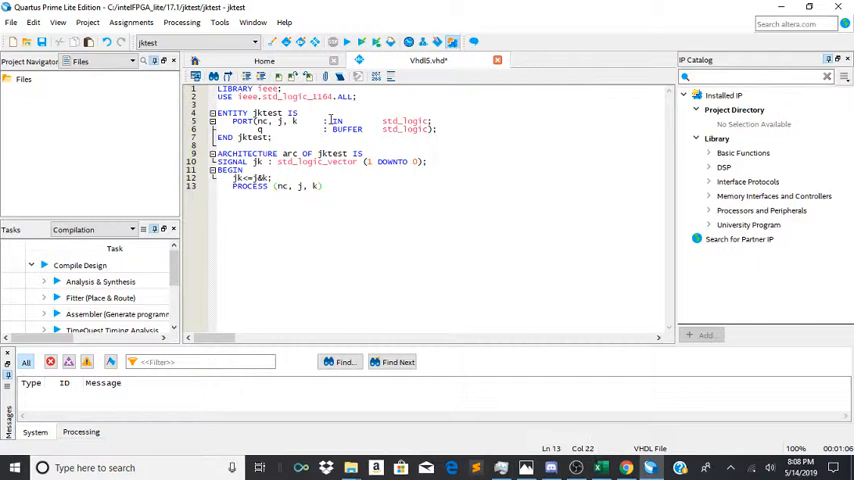
key("Return")
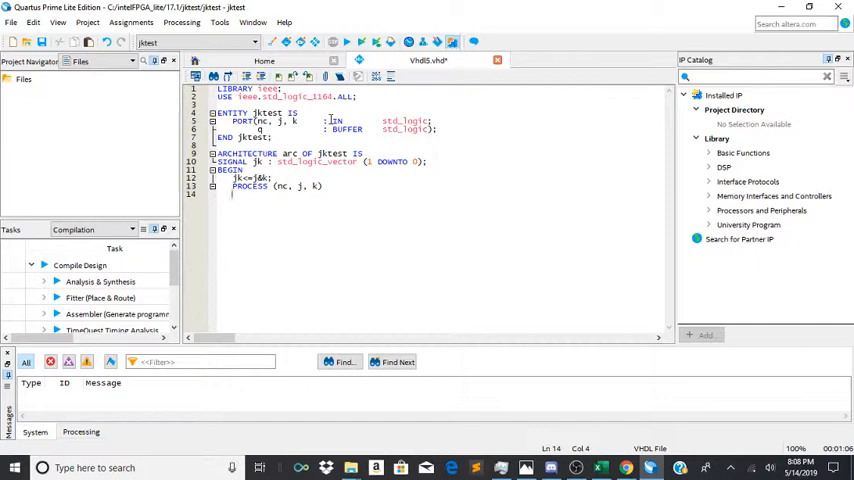
type("BEGIN")
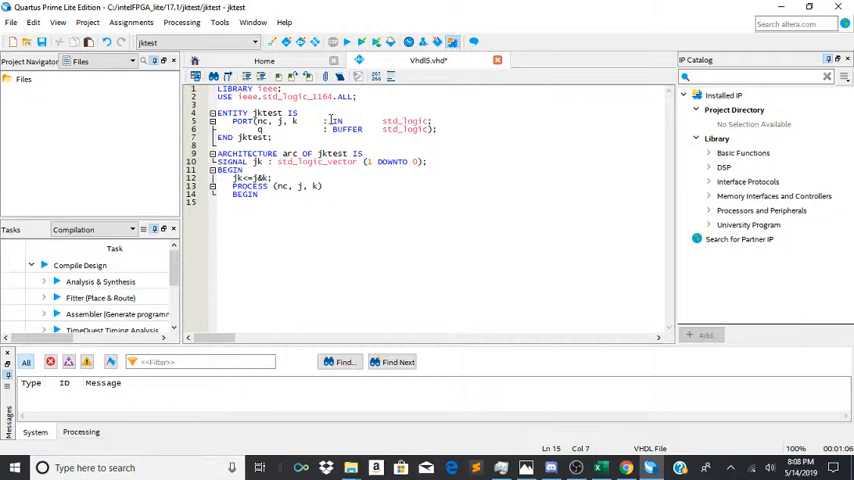
Write IF (nc'EVENT AND nc = '0') THEN for the falling-edge condition
type("IF (nc")
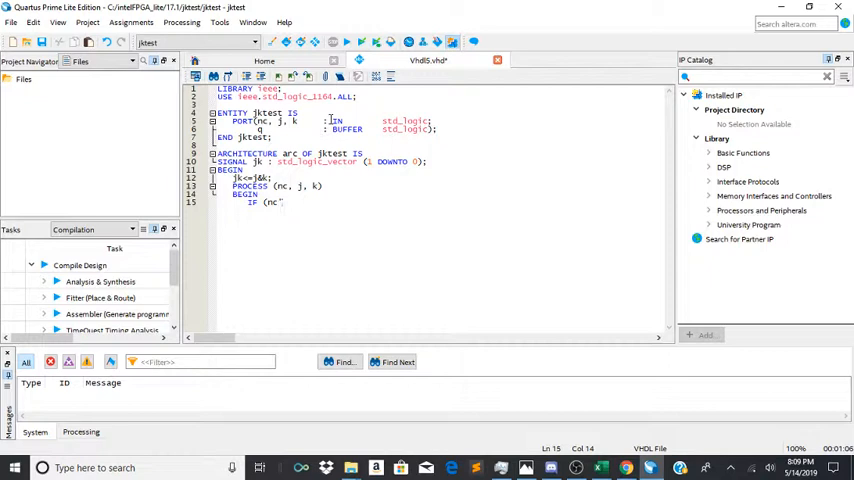
type("'EVENT")
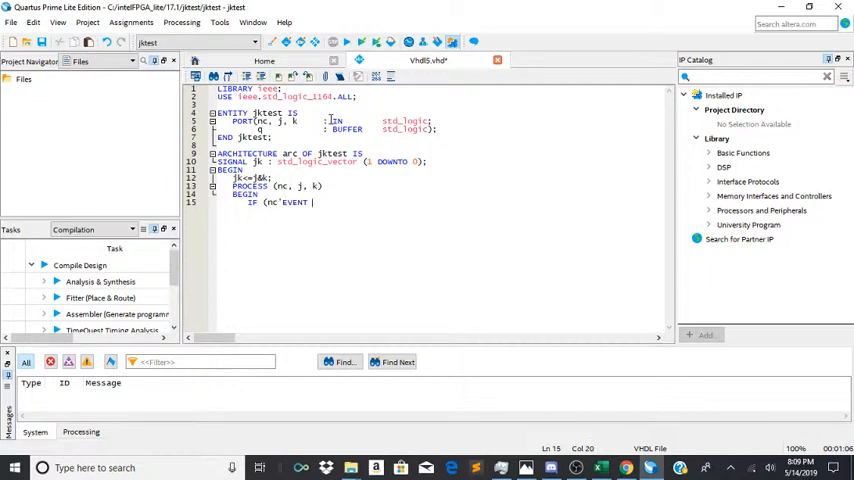
type("AND")
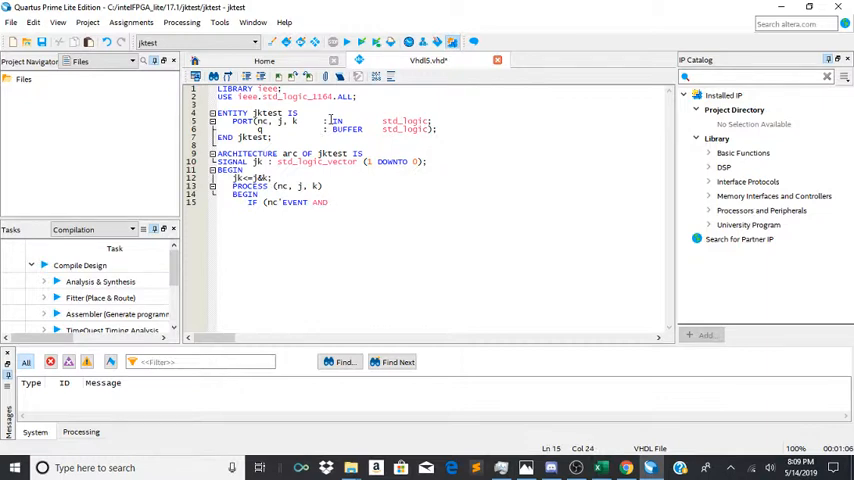
type("nc")
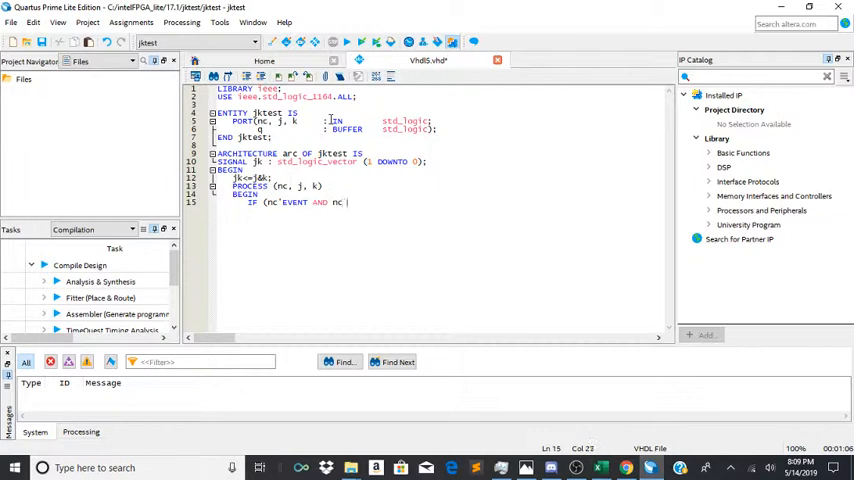
type("= '")
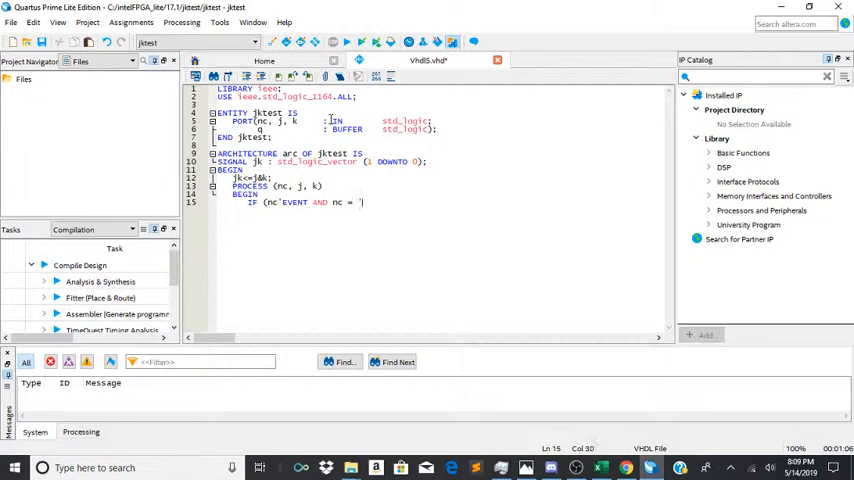
type("0'")
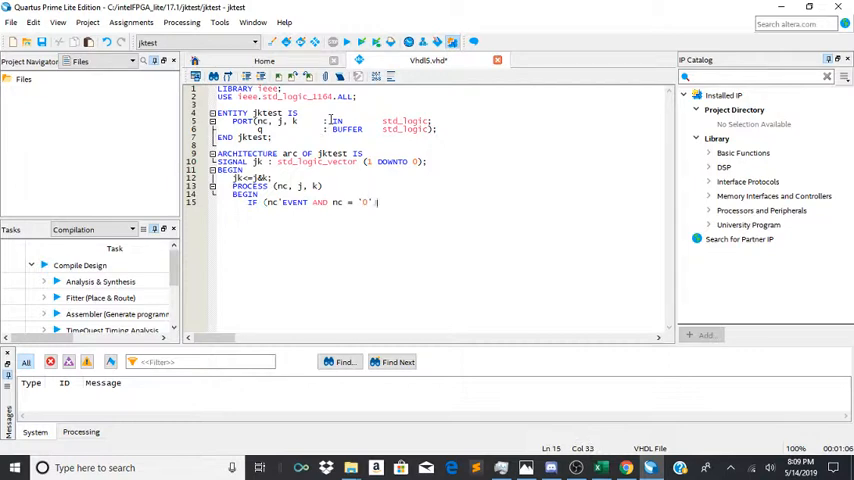
type(")")
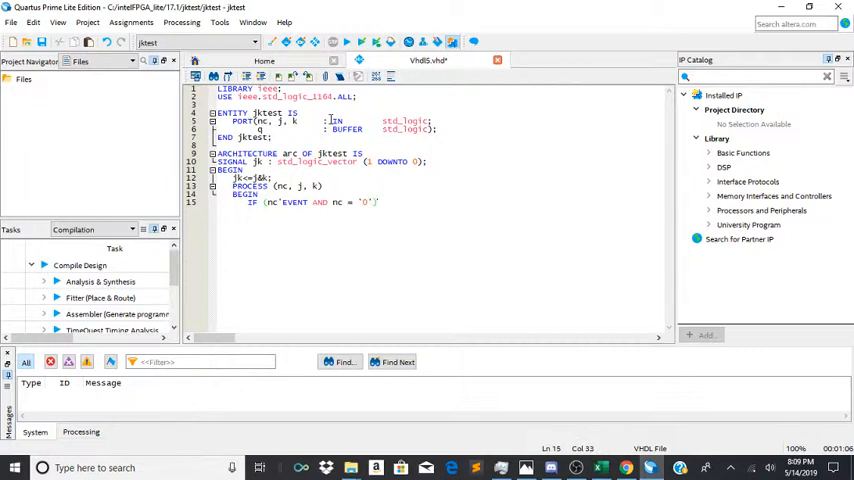
type("THEN")
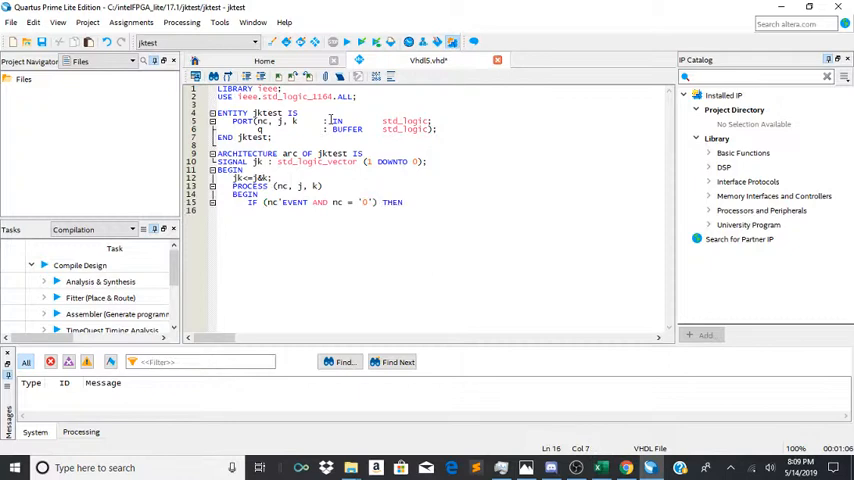
Write CASE jk IS and the branch WHEN "00" => q <= q;
type("ca")
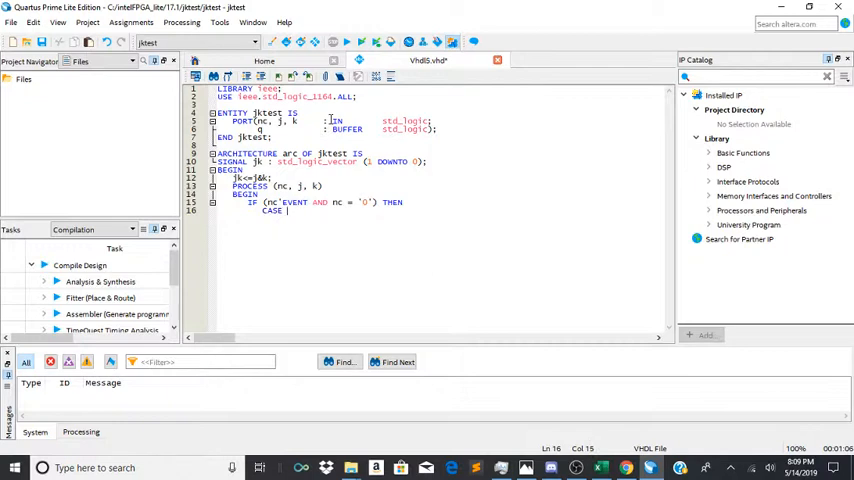
type("jk")
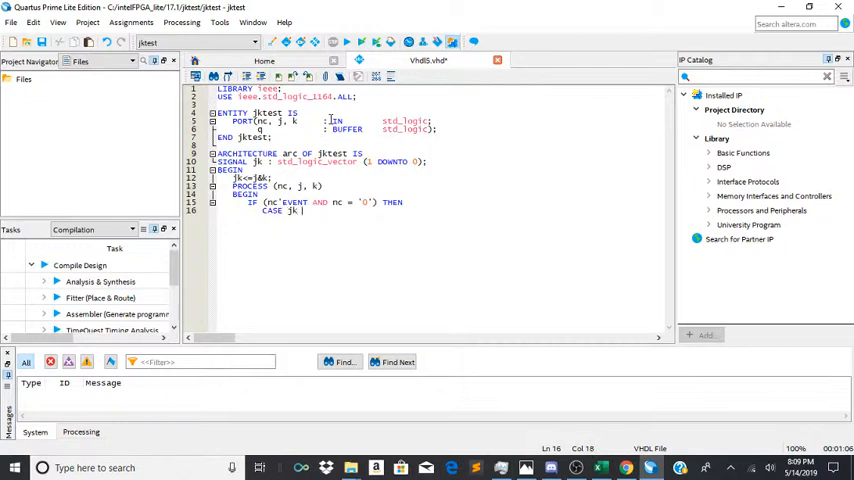
type("IS")
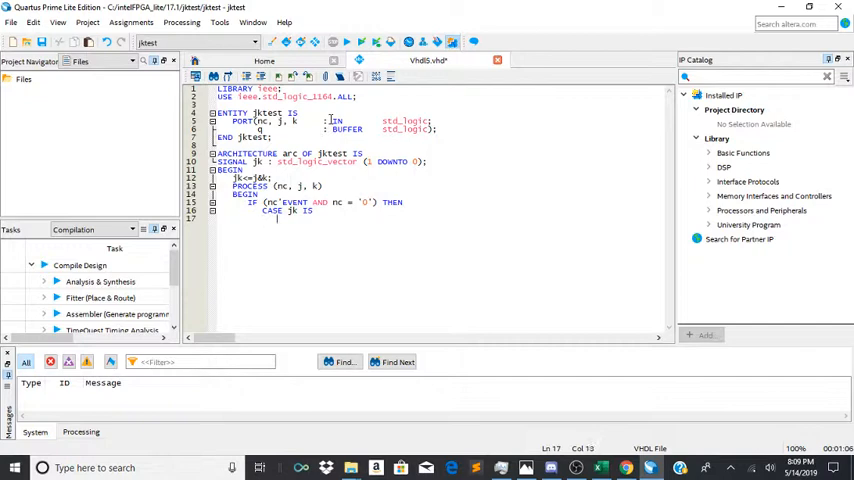
type("WHEN")
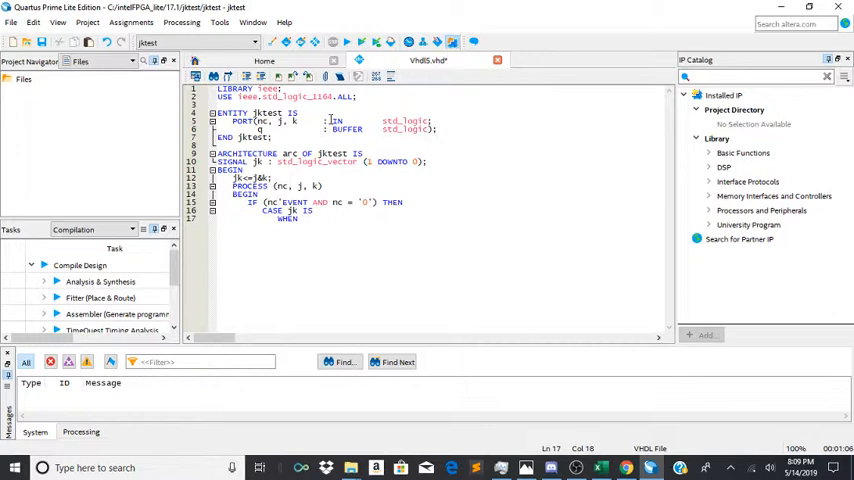
type("\"00\" =>")
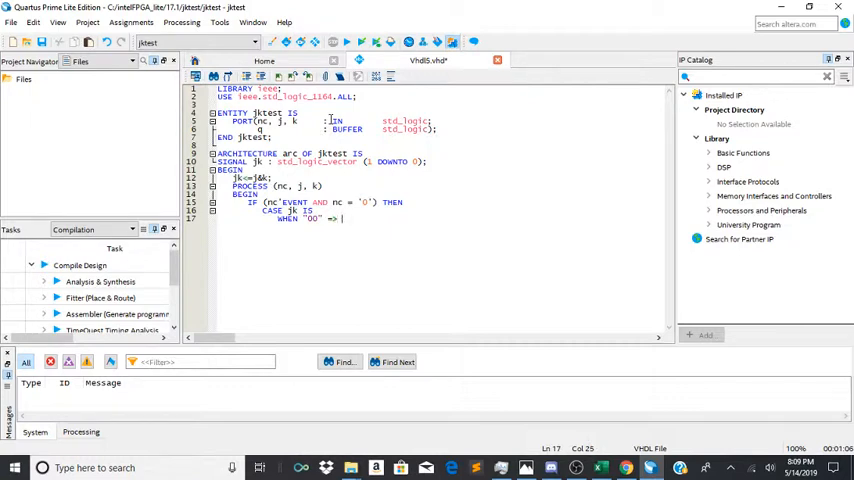
type("q")
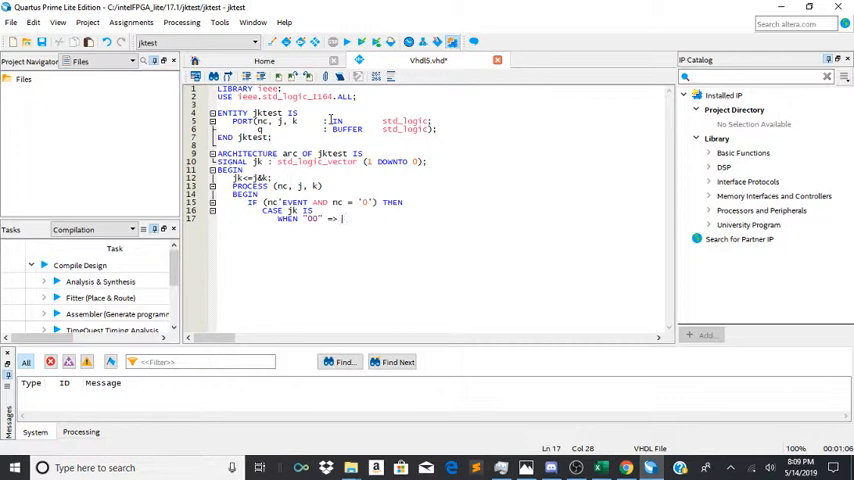
type("q <= q;")
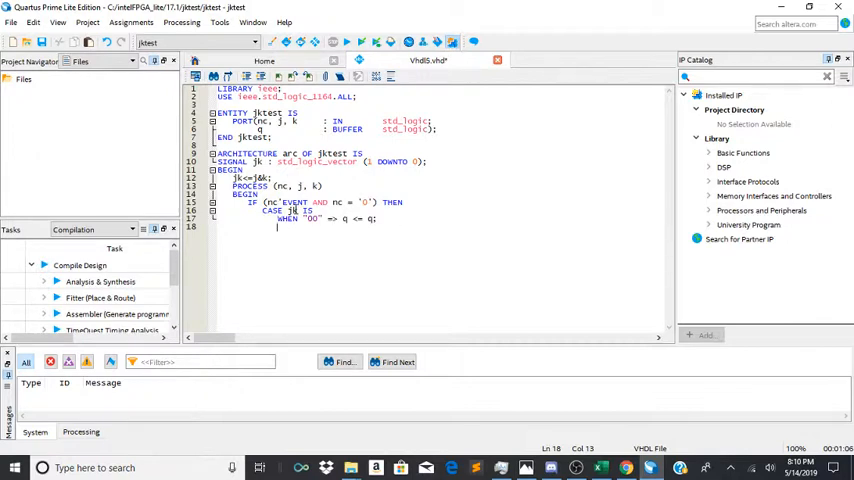
Add the branch WHEN "01" => q <= '0';
type("WHEN \"01")
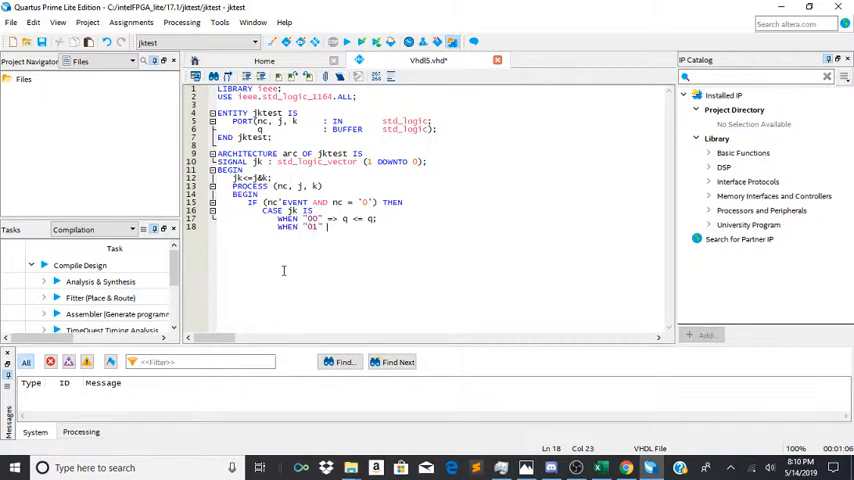
type("=")
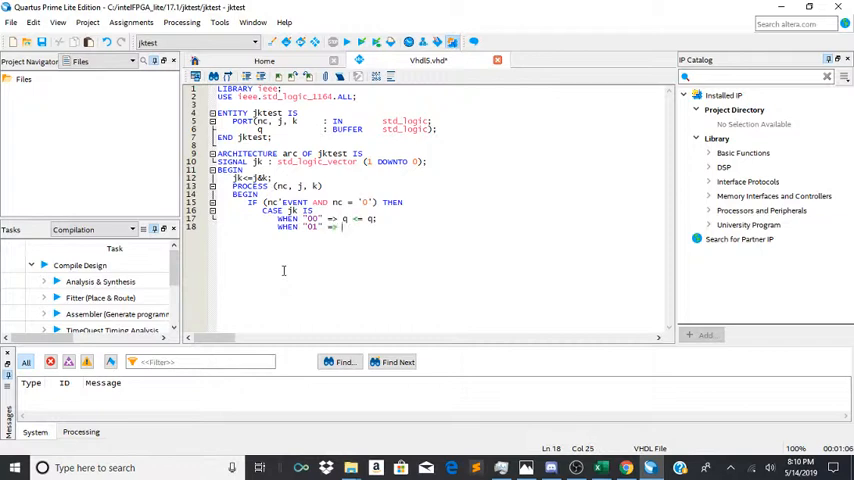
type("q")
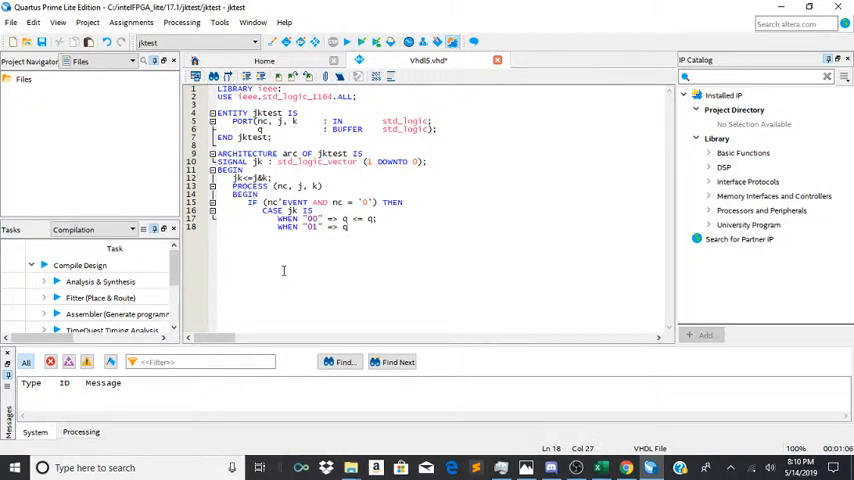
type("<")
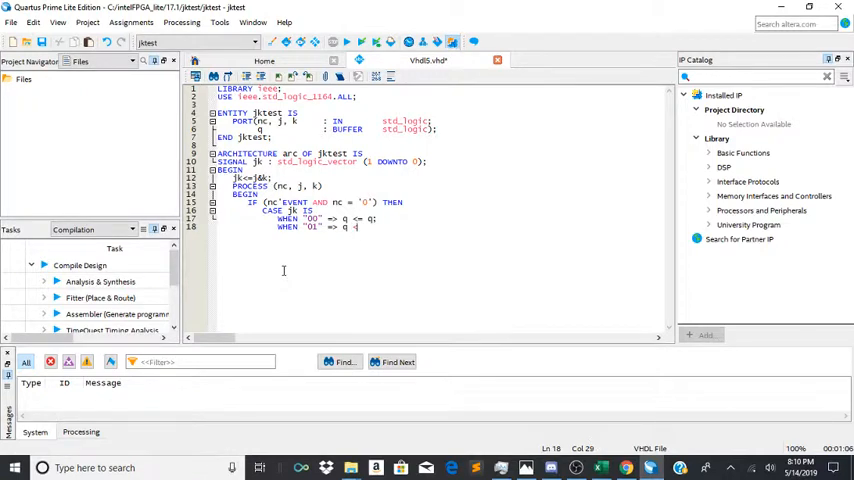
type("= '0';")
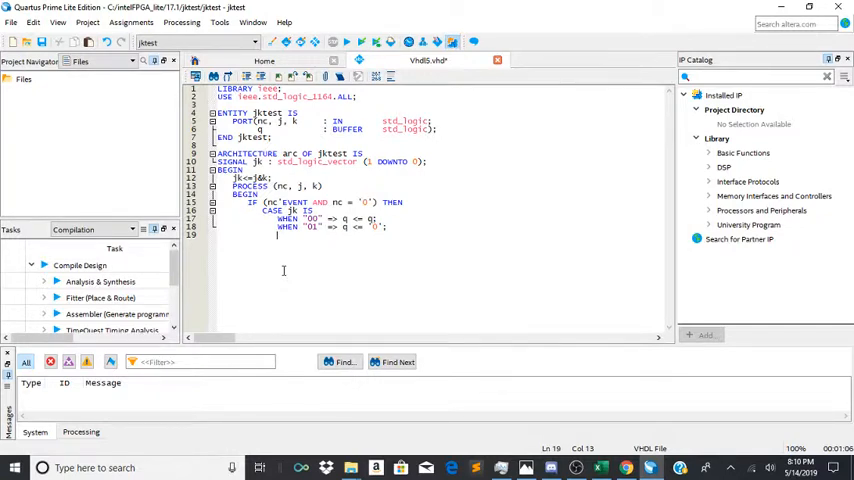
Add WHEN "10" => q <= '1'; and WHEN "11" => q <= NOT q;
type("WHEN \"")
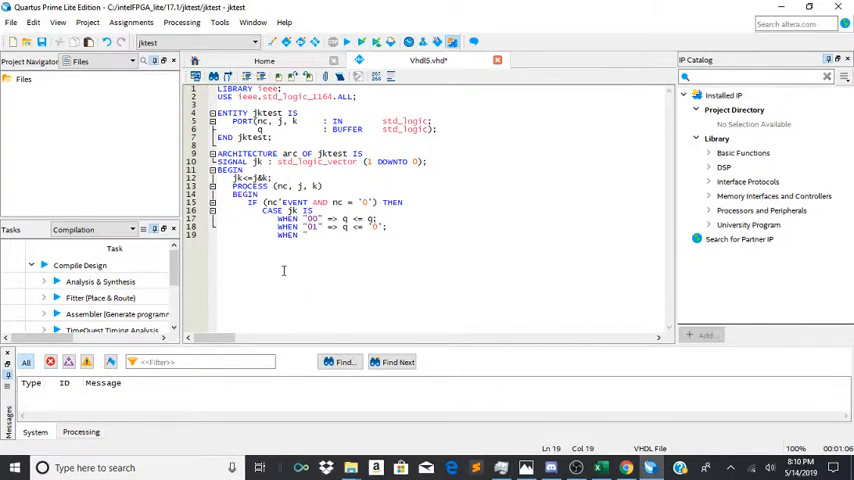
type("10\" => q <= '1")
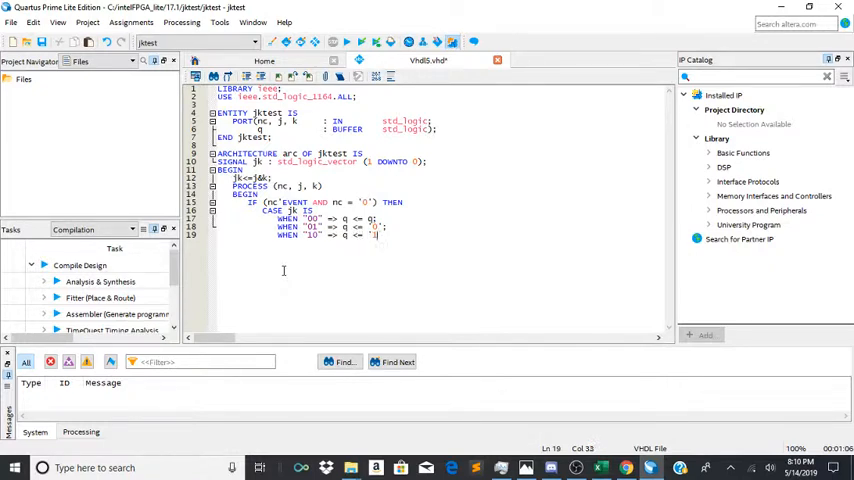
key("Return")
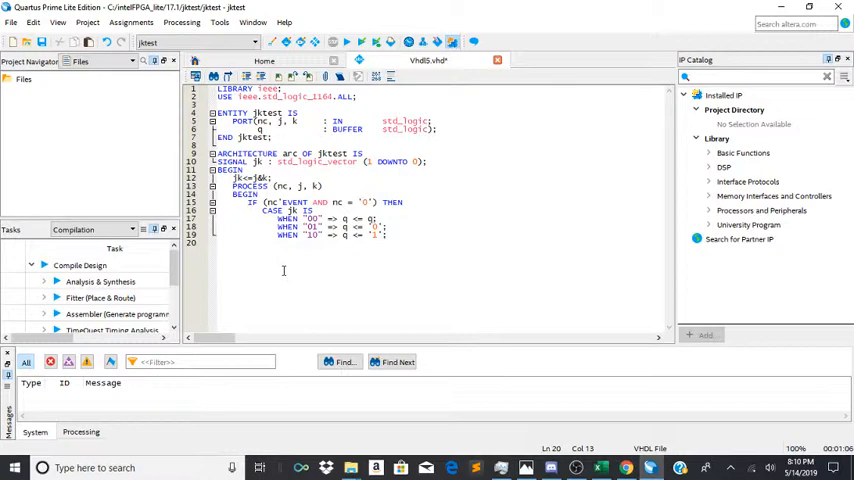
type("WHEN \"11\" =>")
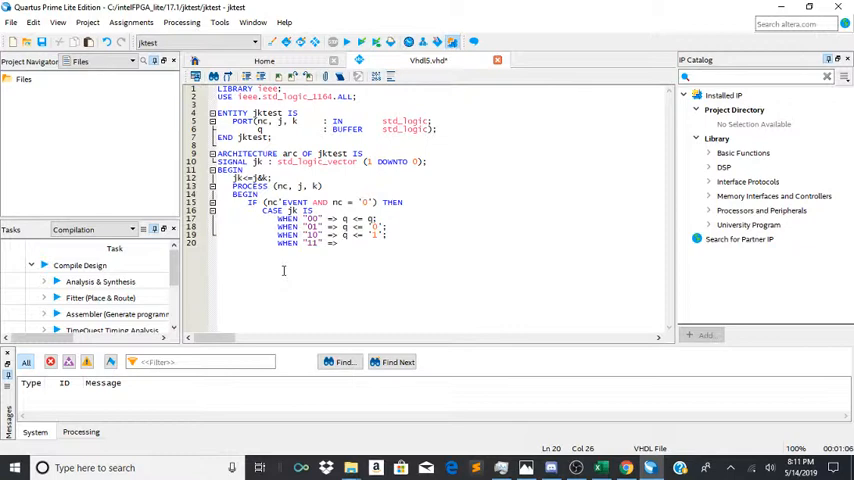
type("q <=")
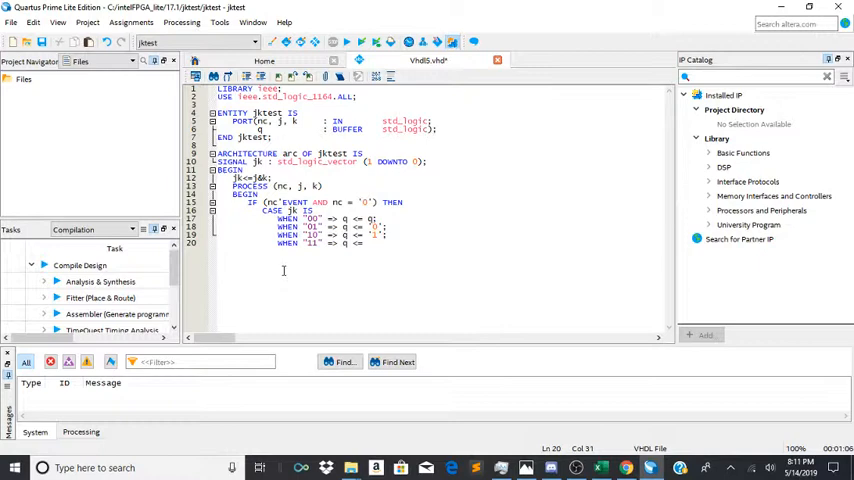
type("NOT")
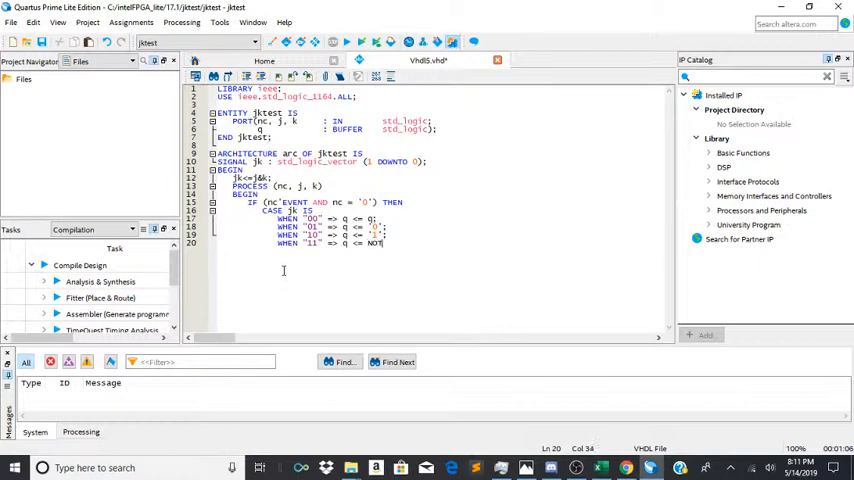
type("q;")
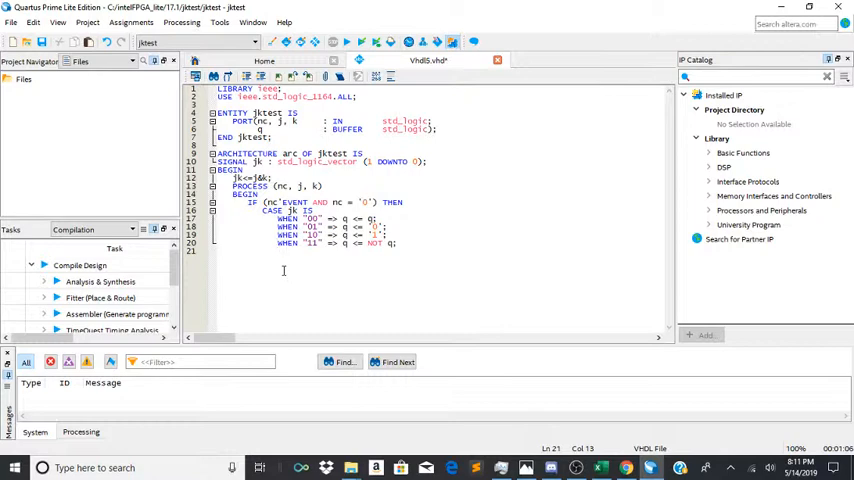
Add WHEN OTHERS => q <= q; then END CASE; END IF; END PROCESS;
type("w")
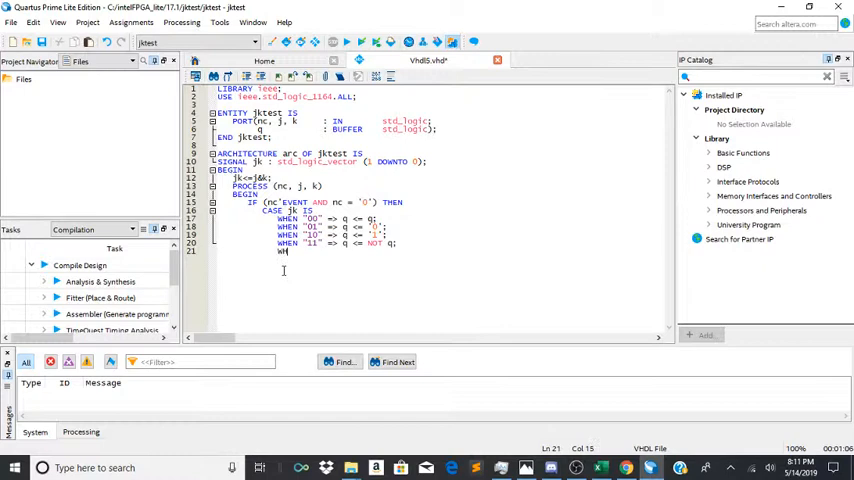
type("WHEN")
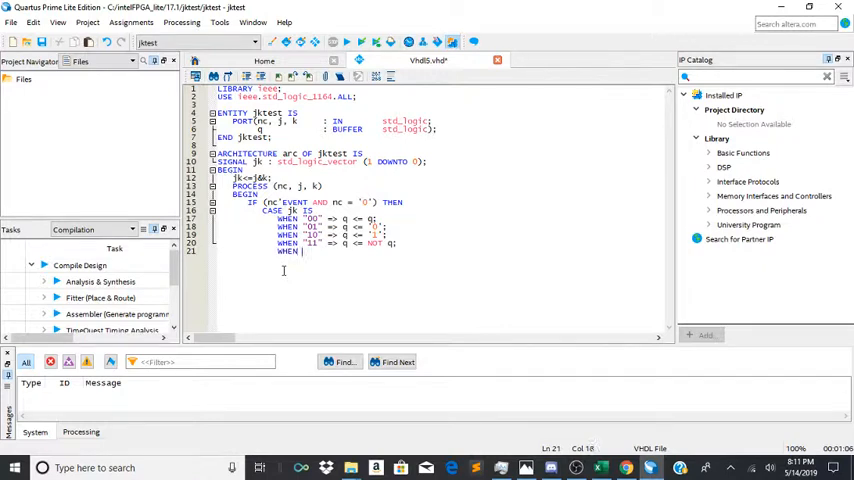
type("OTHERS")
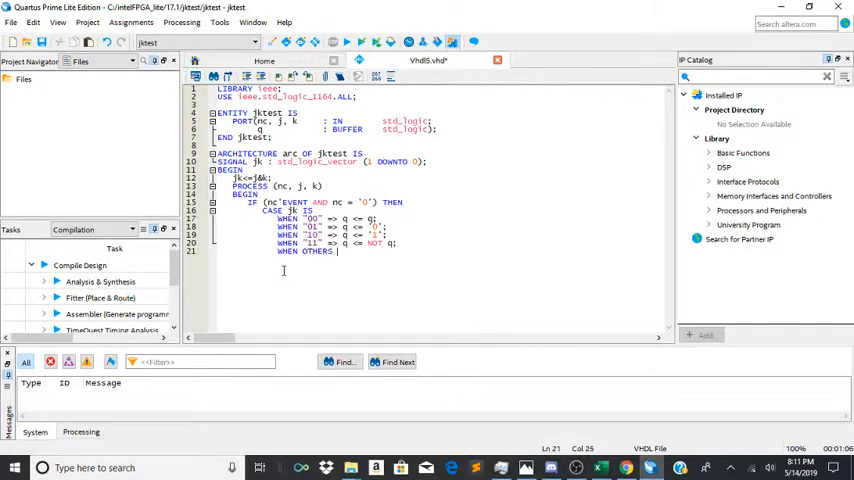
type("=>")
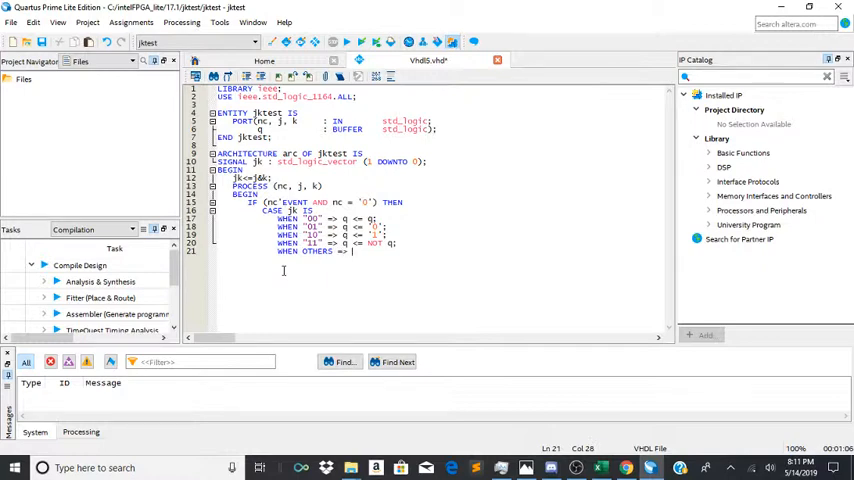
type("q <=")
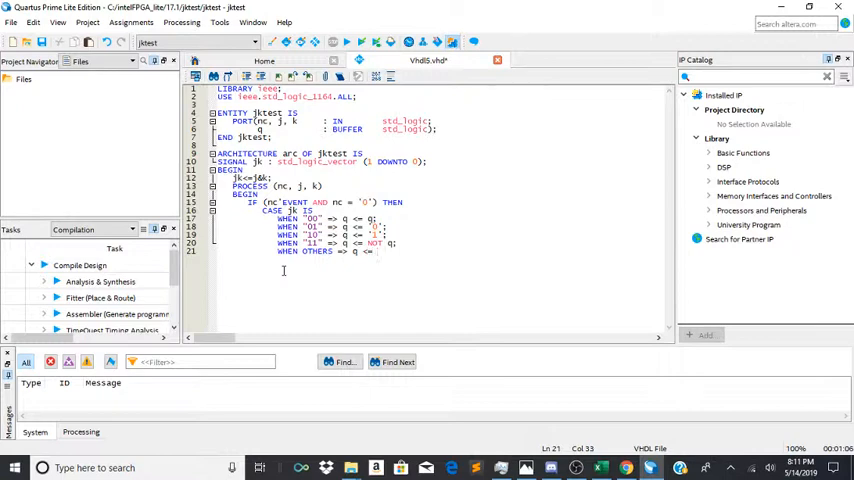
type("q;")
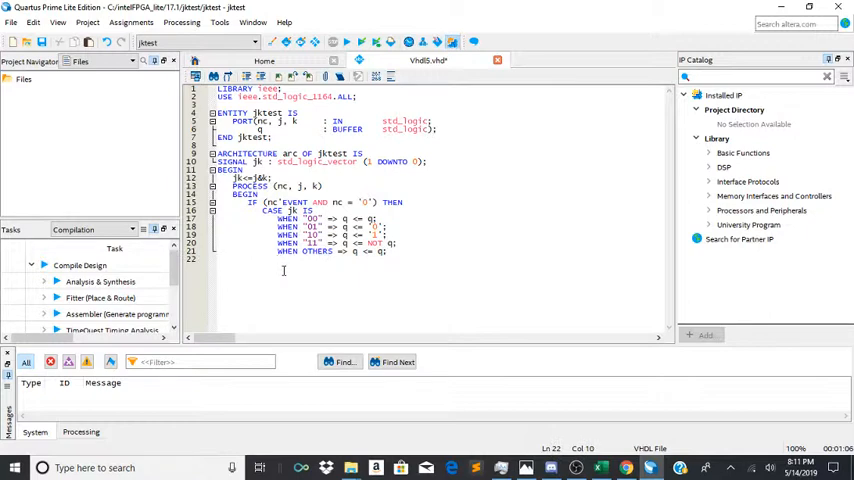
type("END CASE;")
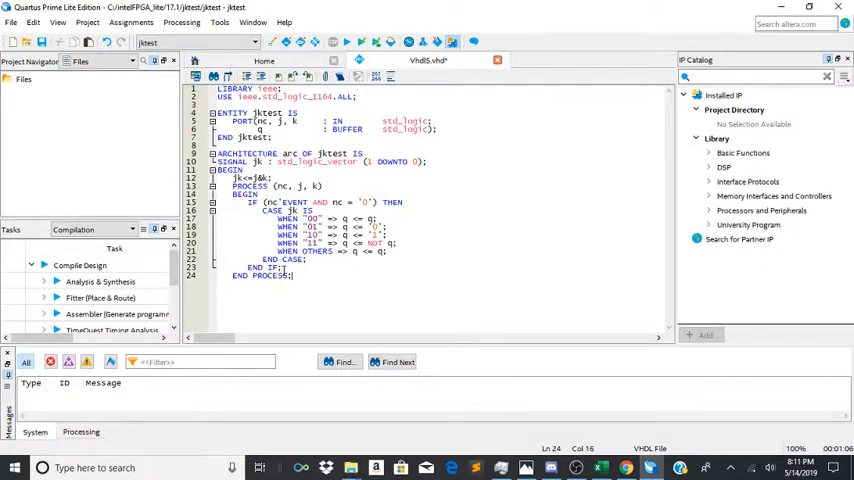
key("Return")
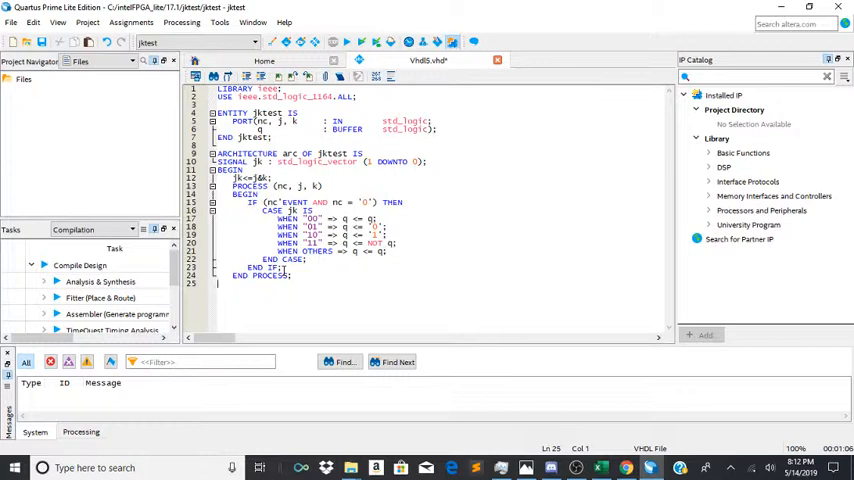
Close with END arc;, save the file as jktest.vhd, and start a new University Program VWF
type("END arc;")
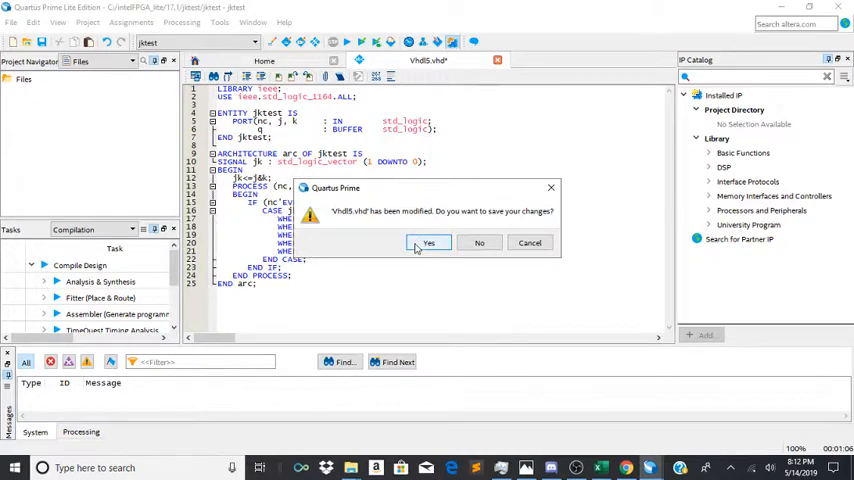
left_click(428, 242)
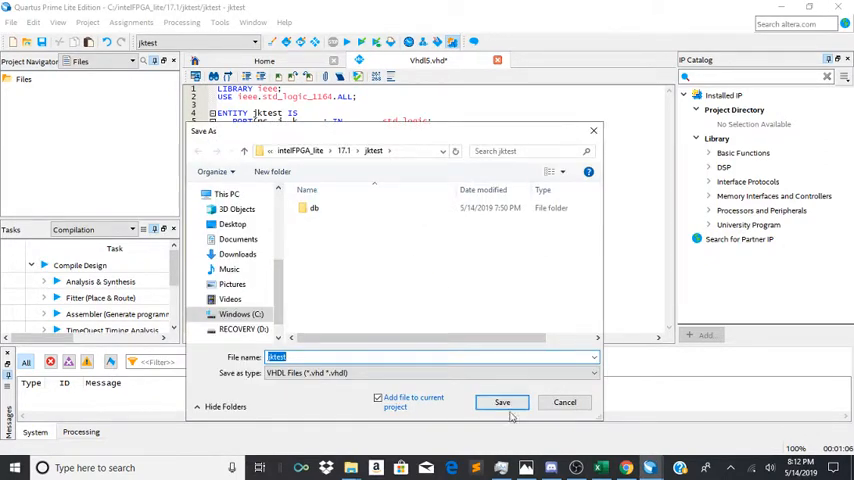
left_click(502, 402)
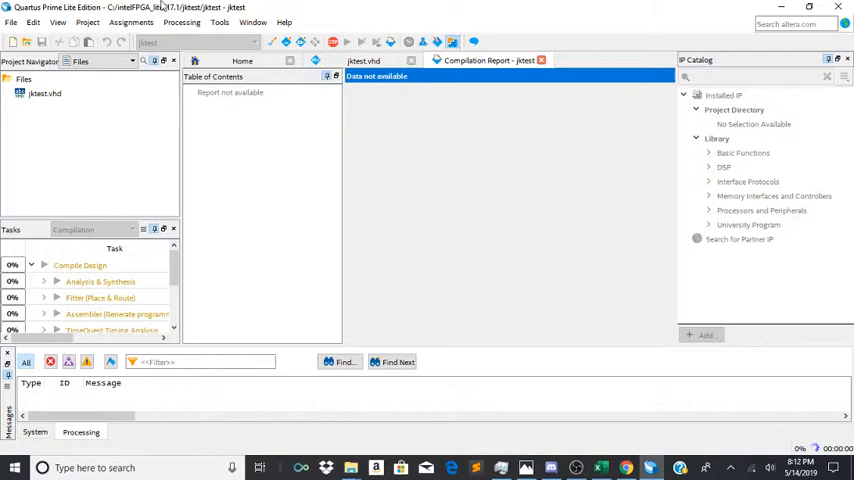
left_click(12, 22)
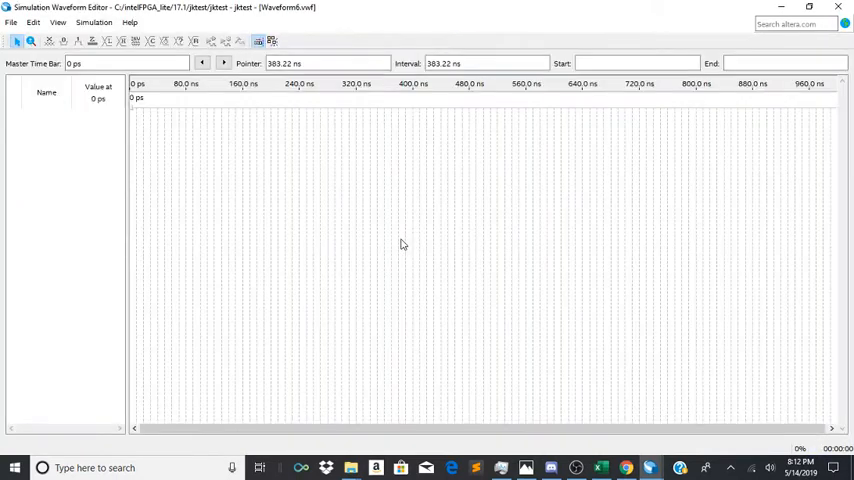
Set a new grid period in the waveform's Grid Size dialog
left_click(58, 22)
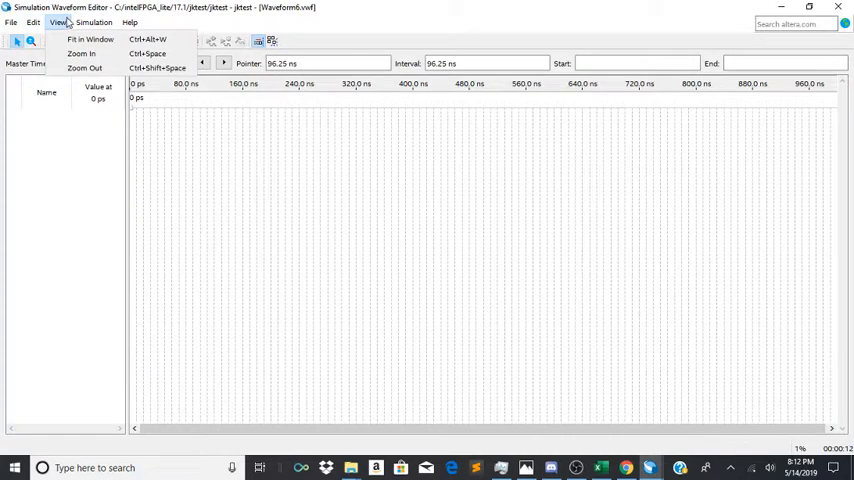
left_click(32, 22)
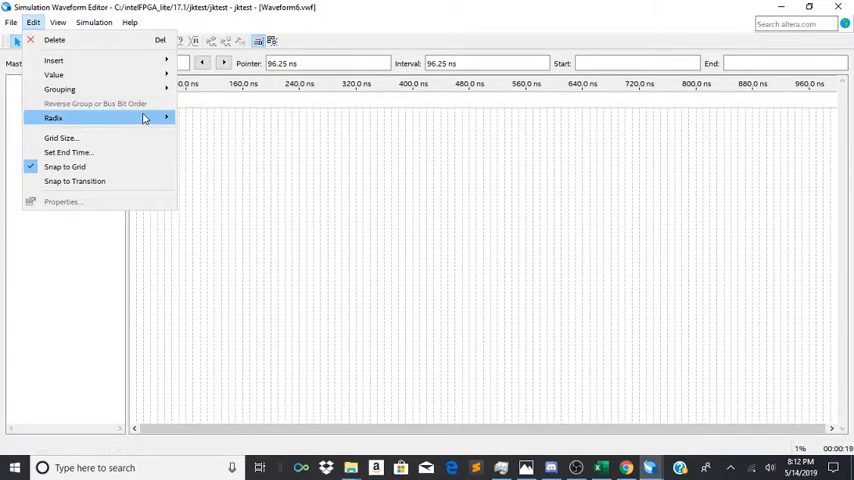
left_click(60, 138)
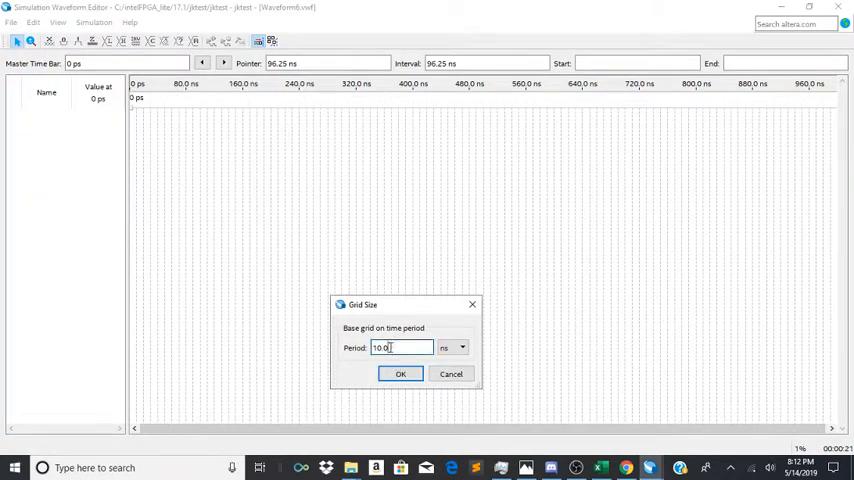
triple_click(400, 348)
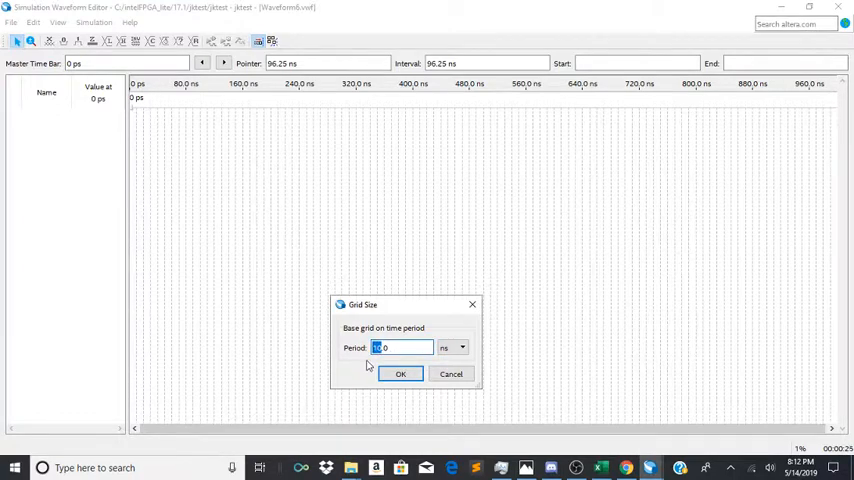
left_click(400, 372)
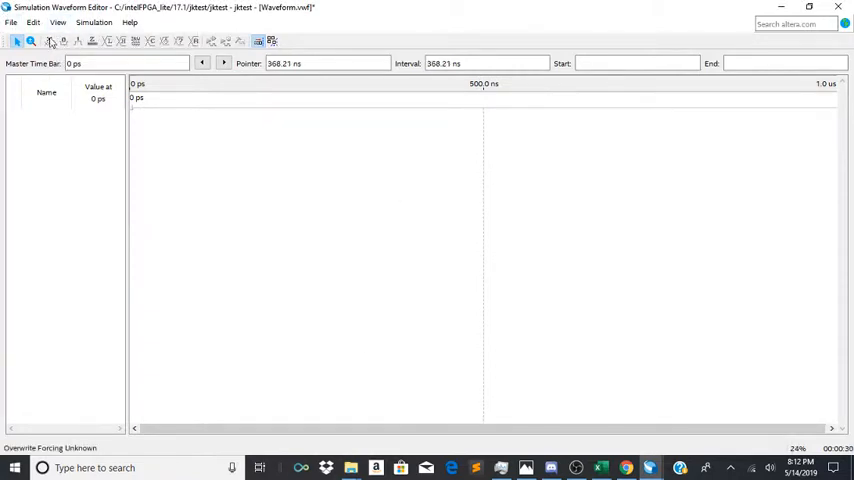
Set the simulation end time to 16 us
left_click(32, 22)
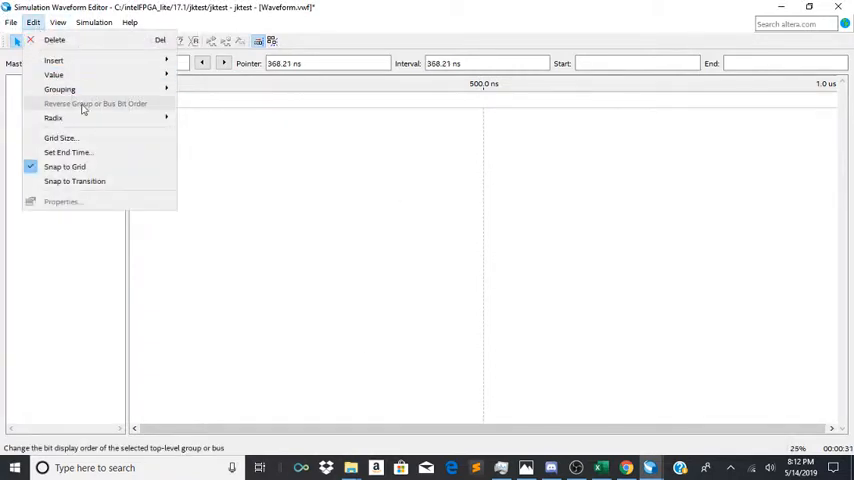
left_click(68, 152)
type("160")
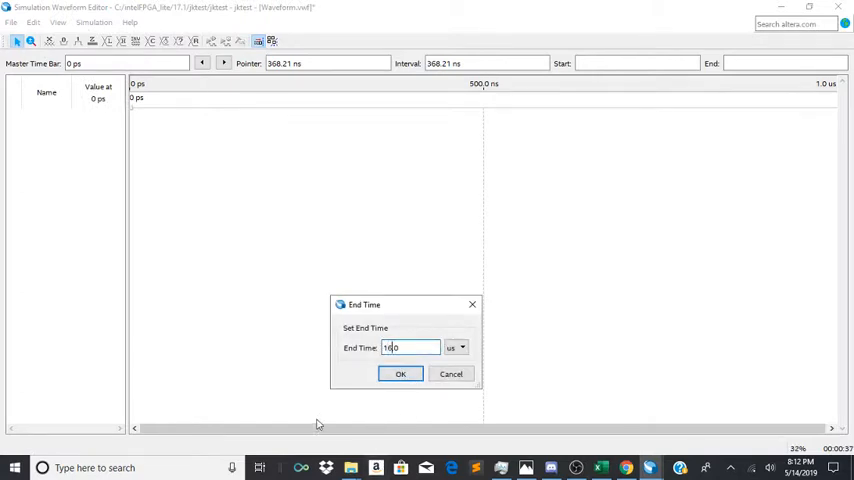
left_click(400, 374)
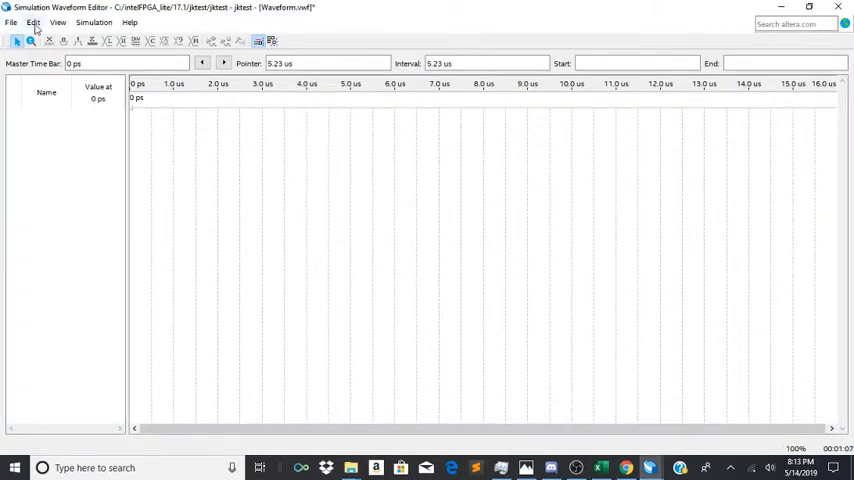
Insert all design nodes nc, j, k and q from the Node Finder into the waveform
left_click(32, 22)
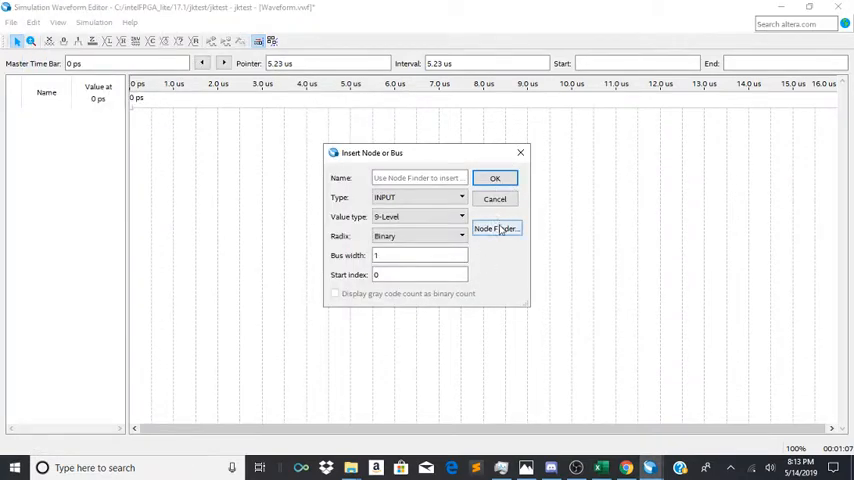
left_click(496, 228)
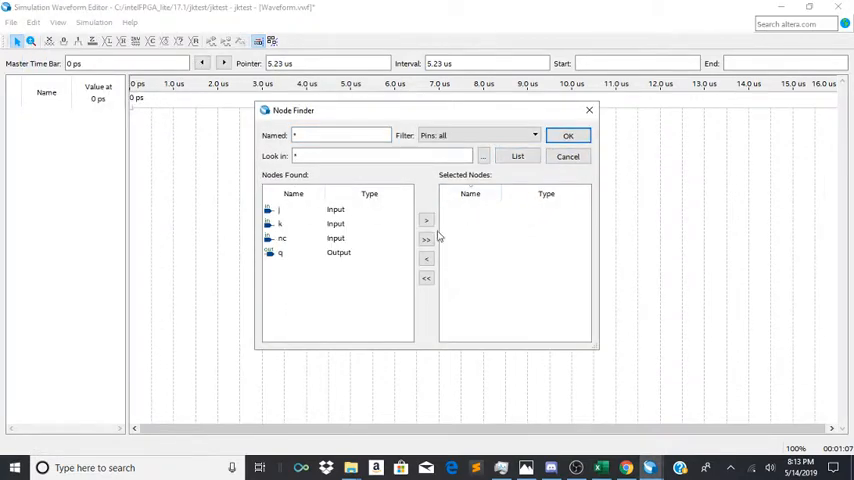
left_click(426, 240)
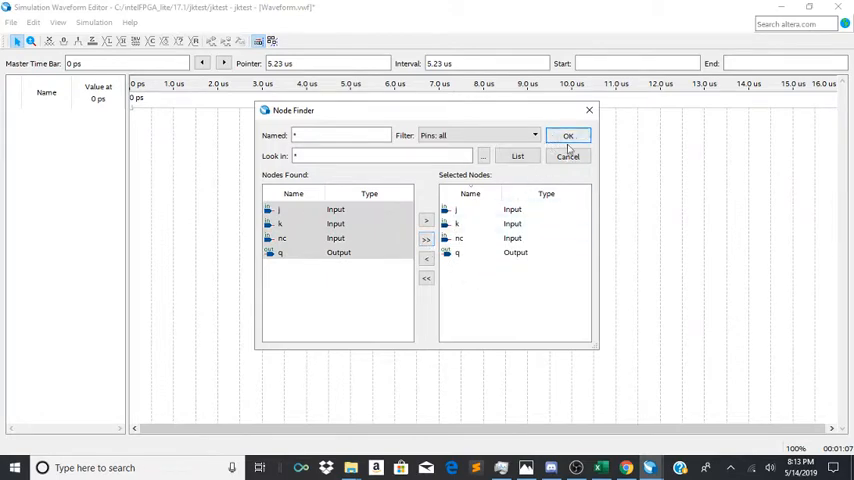
left_click(568, 136)
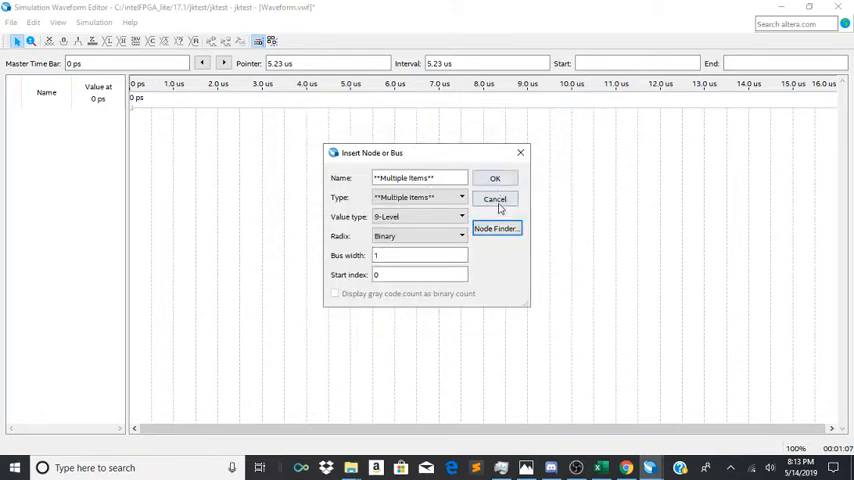
left_click(494, 178)
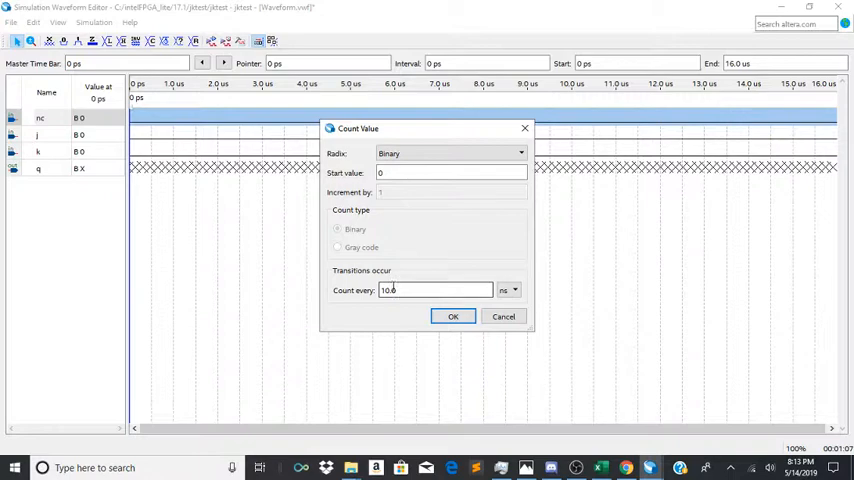
Set nc's Count Value interval to 1.0 us so it toggles as a clock
triple_click(434, 290)
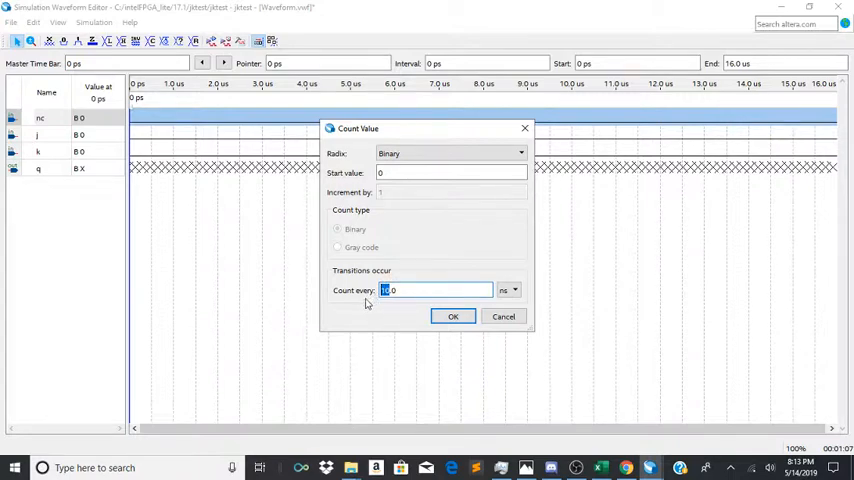
left_click(514, 290)
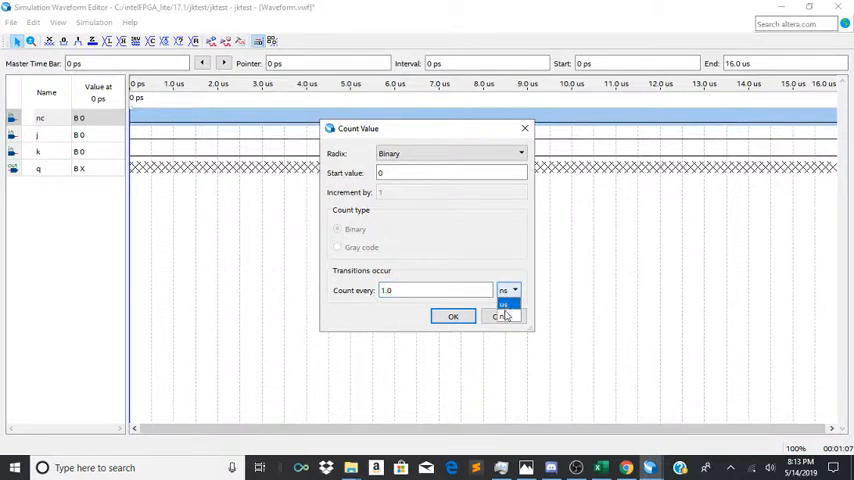
left_click(454, 316)
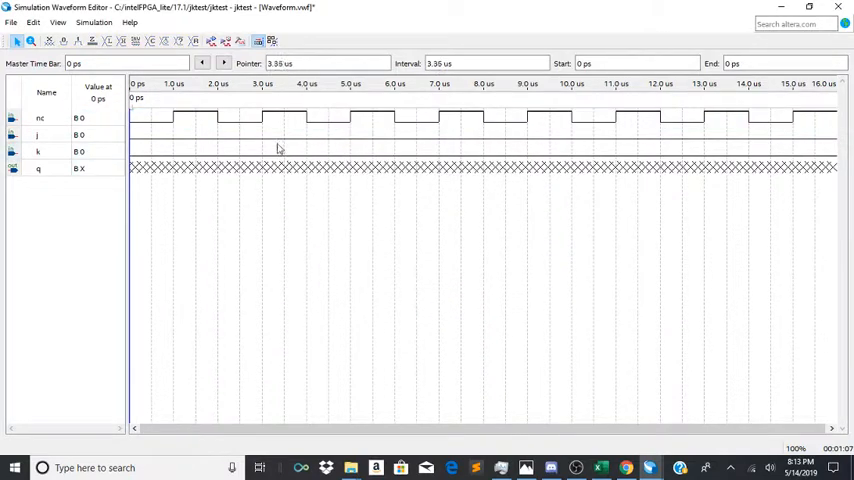
Raise j high from 2 to 4 ns and force k high from 4.5 ns to the end
left_click_drag(242, 136, 360, 136)
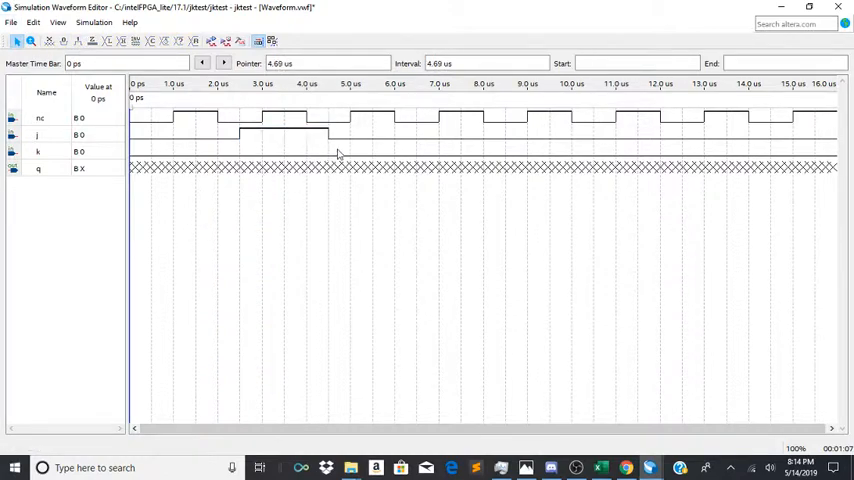
left_click_drag(332, 152, 392, 152)
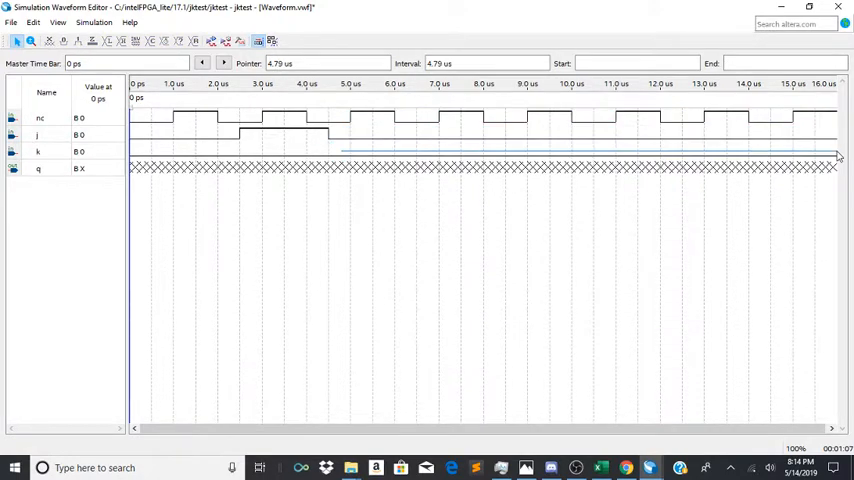
left_click_drag(344, 152, 838, 152)
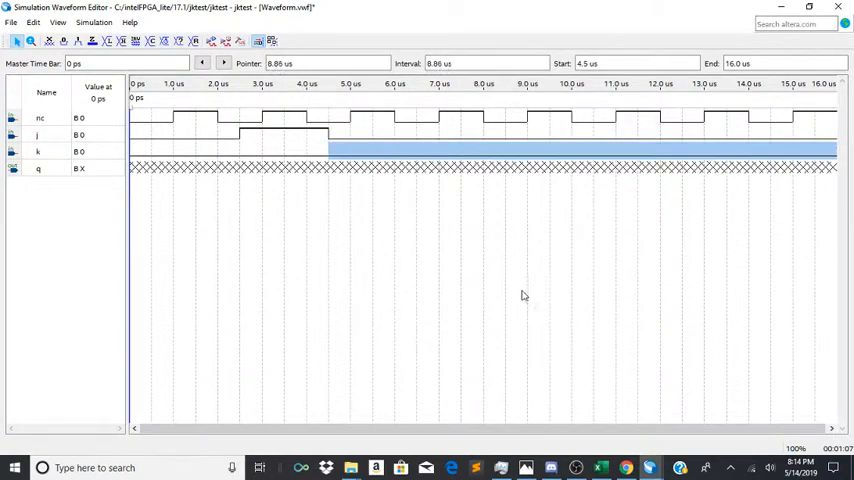
left_click(78, 40)
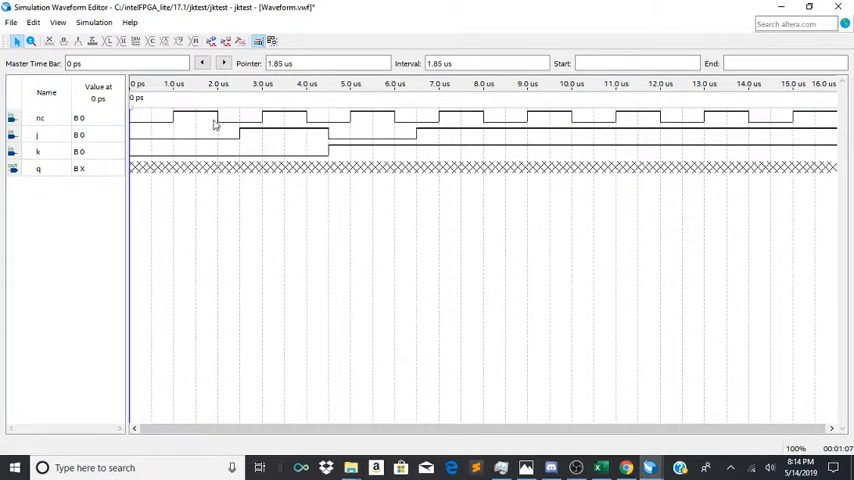
mouse_move(196, 122)
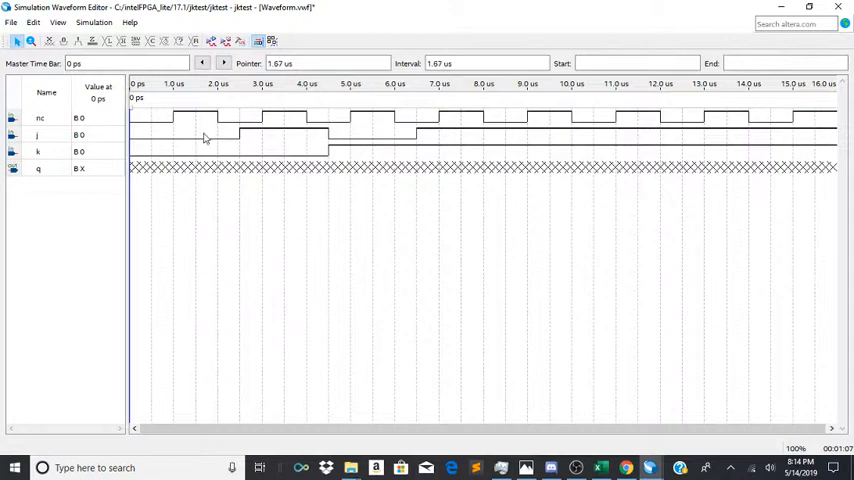
mouse_move(208, 150)
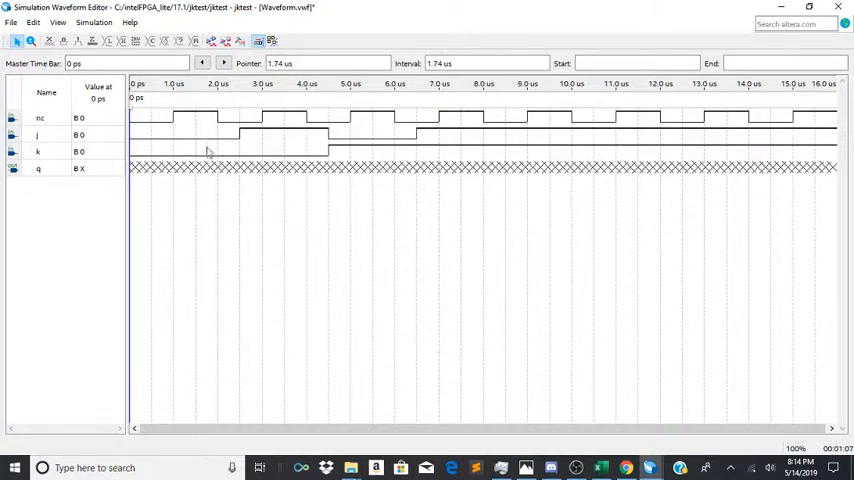
mouse_move(208, 138)
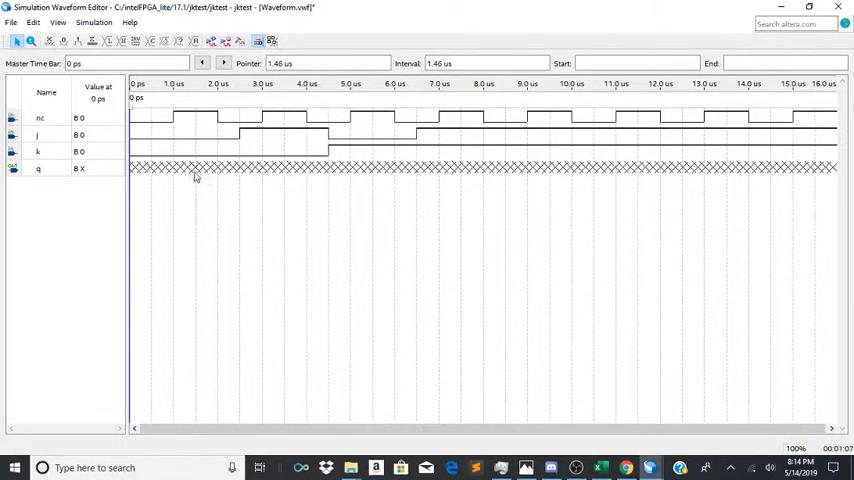
left_click_drag(130, 168, 196, 168)
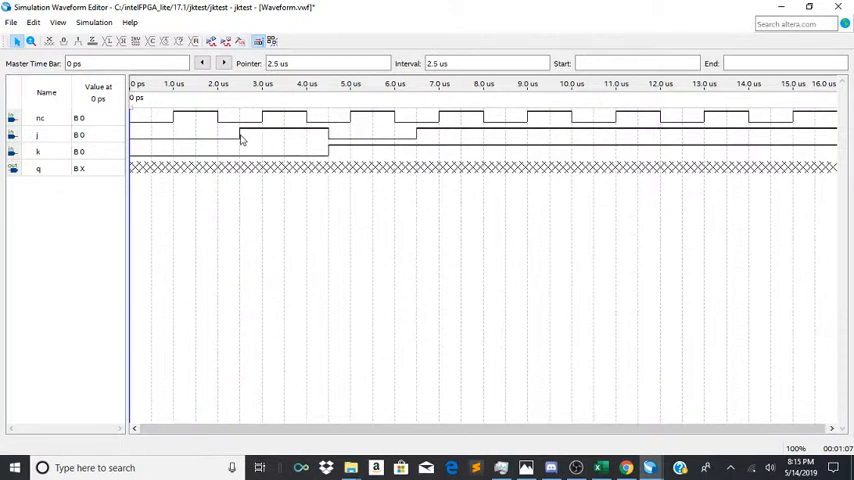
mouse_move(256, 140)
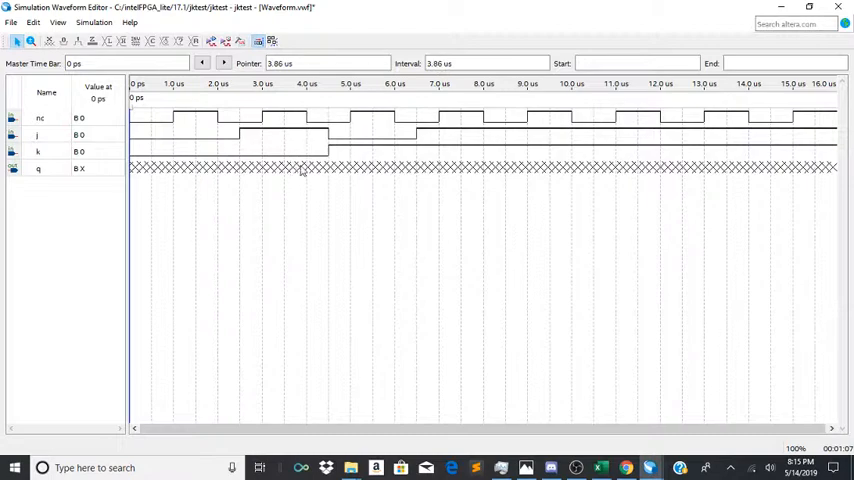
mouse_move(318, 172)
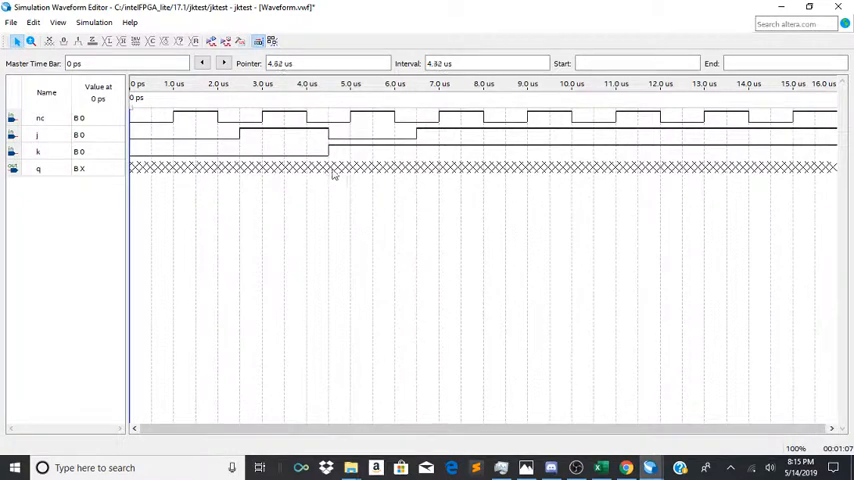
mouse_move(352, 180)
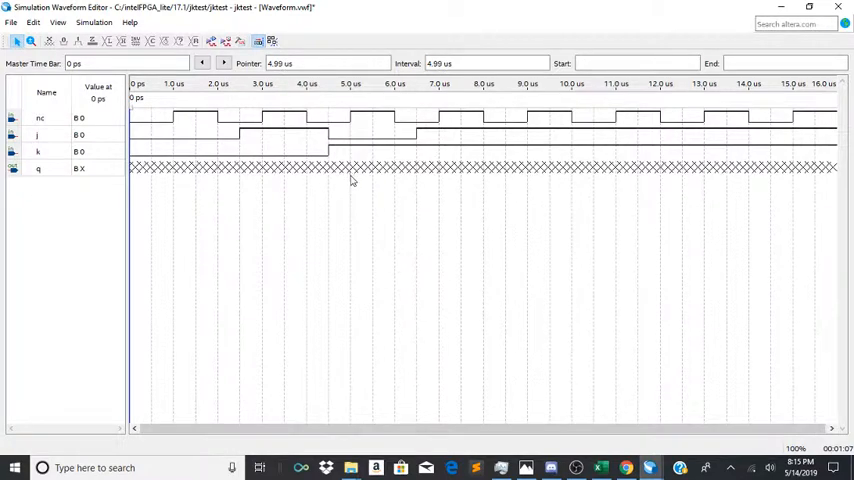
mouse_move(372, 174)
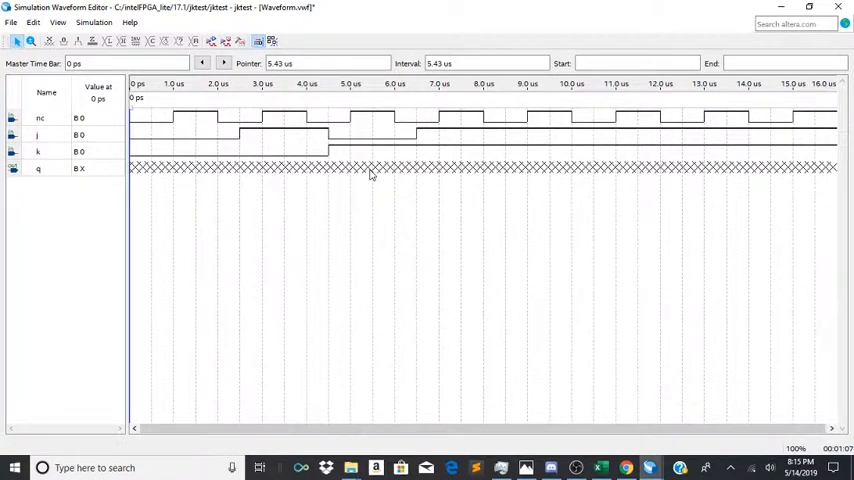
mouse_move(396, 116)
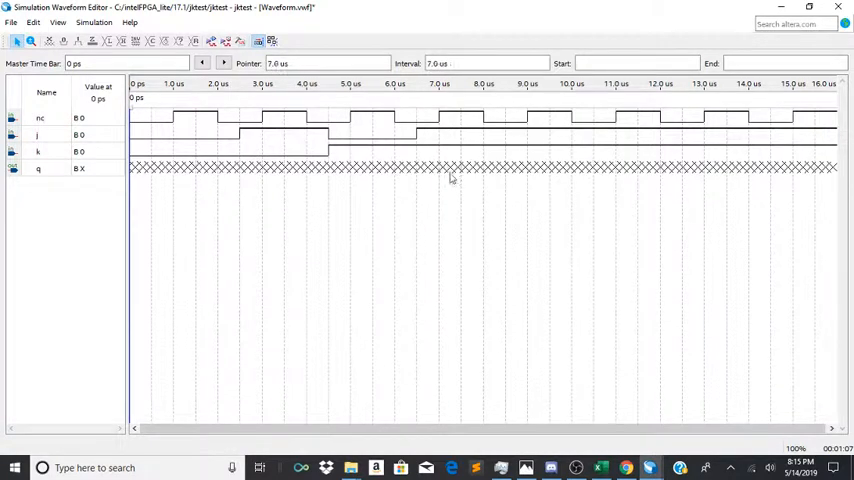
mouse_move(488, 156)
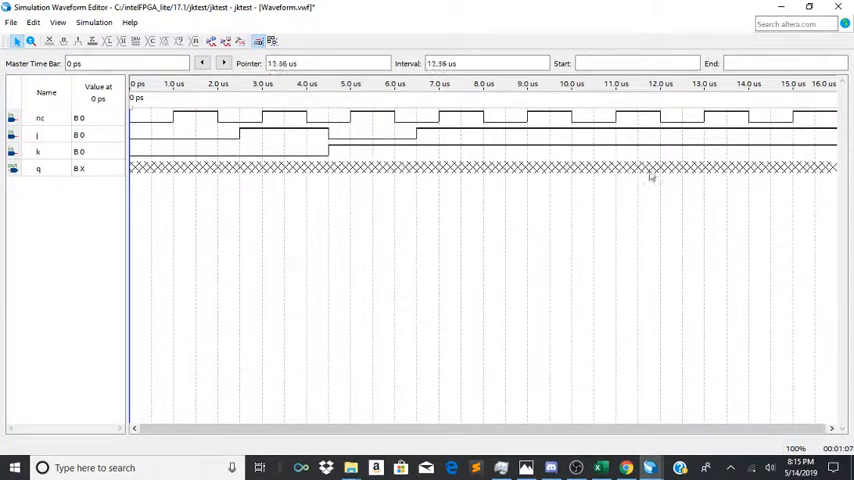
mouse_move(316, 168)
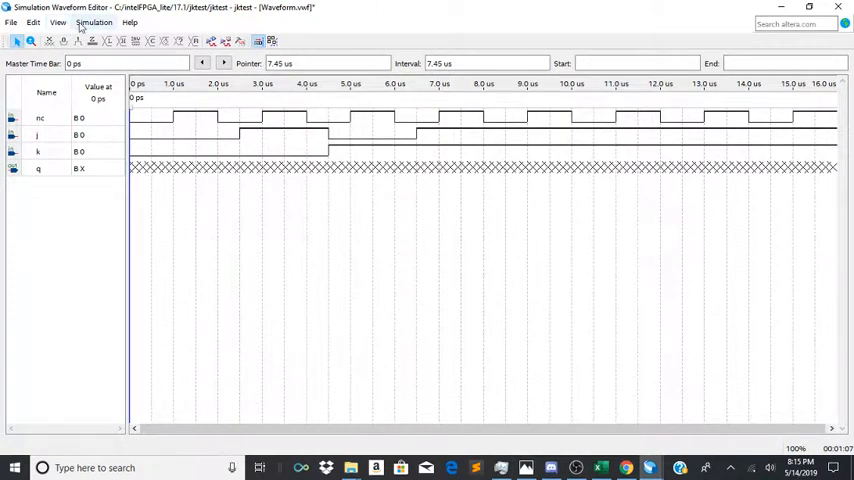
Run the functional simulation, saving the modified vector waveform file when prompted
left_click(92, 22)
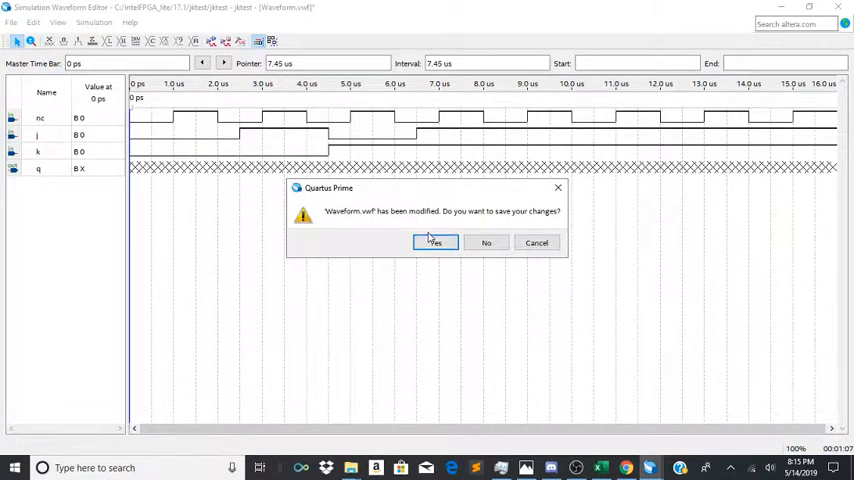
left_click(434, 242)
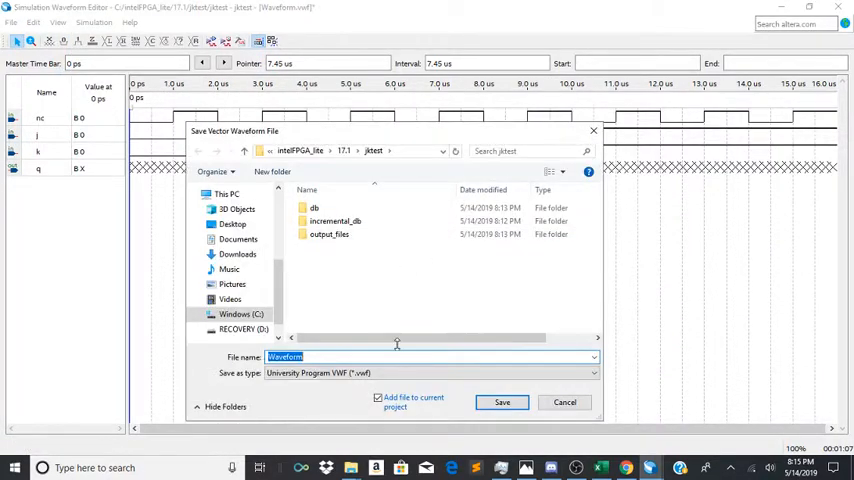
left_click(502, 402)
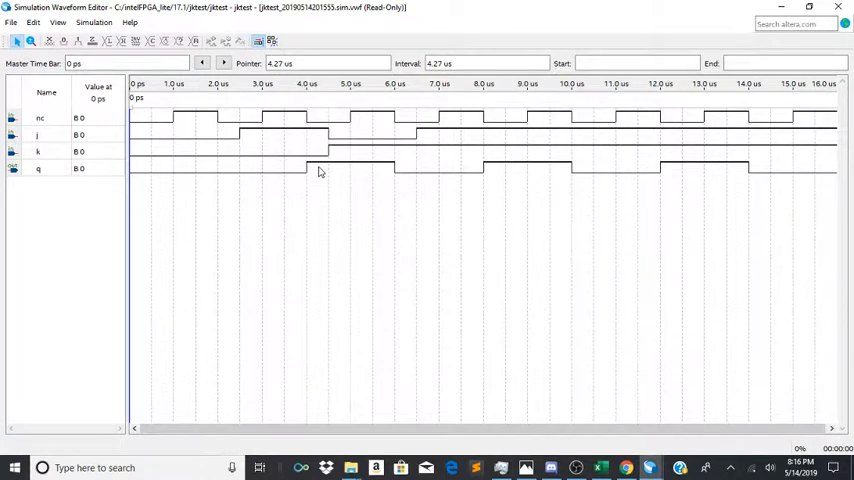
mouse_move(380, 154)
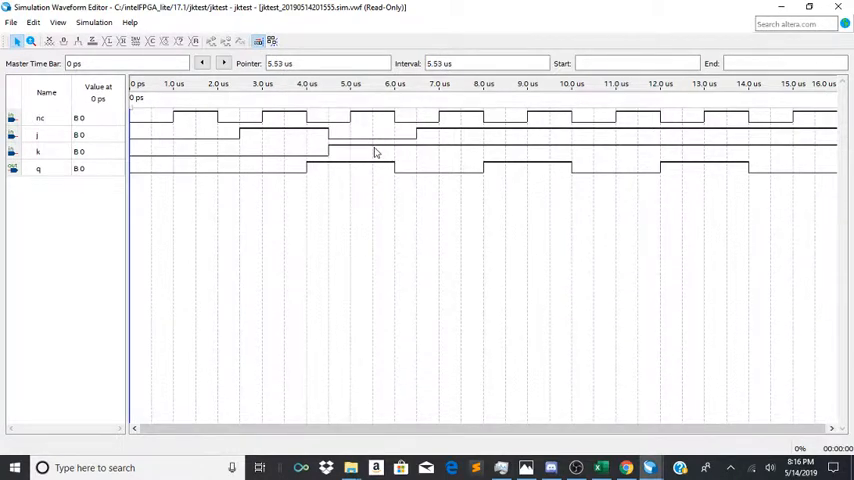
mouse_move(488, 140)
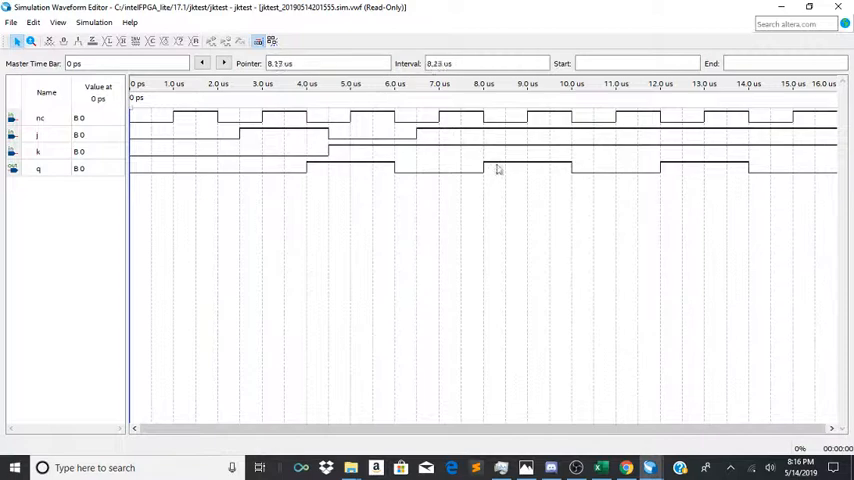
mouse_move(554, 172)
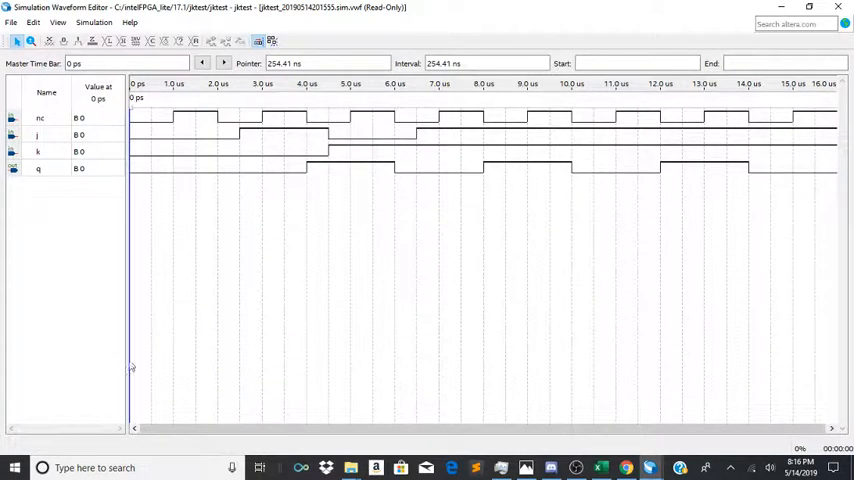
mouse_move(288, 366)
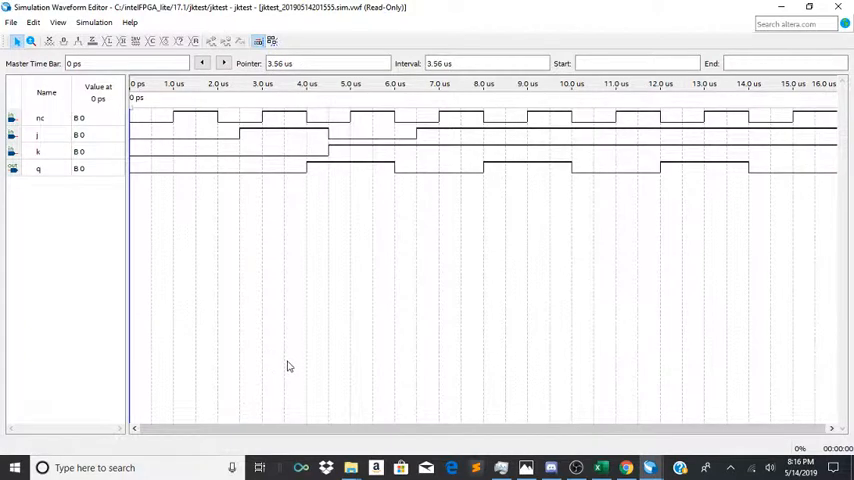